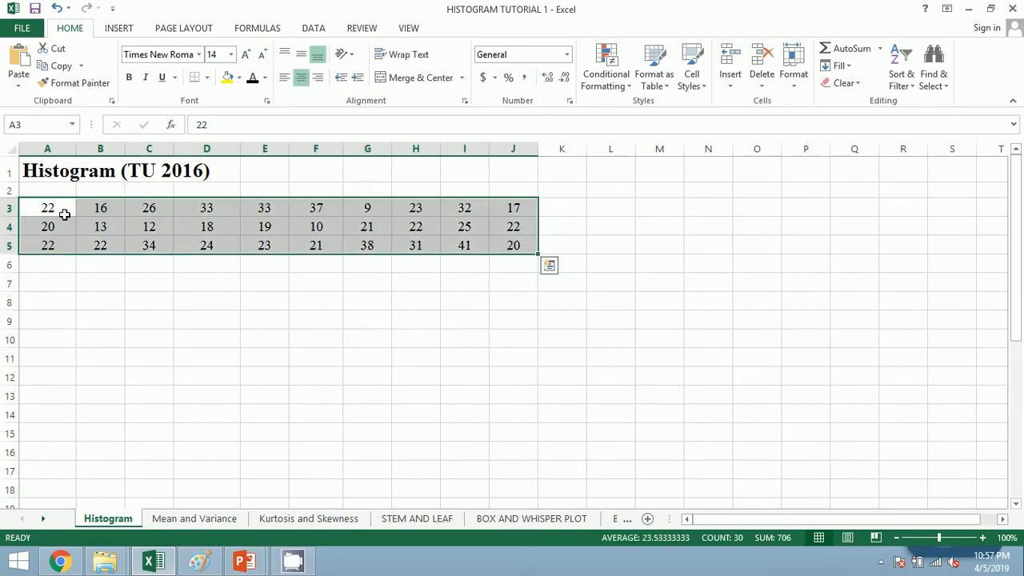
Step: Label Maximum and Minimum value, with =MAX(A3:J5) giving 41 and =MIN(A3:J5) giving 9
left_click_drag(48, 208, 206, 208)
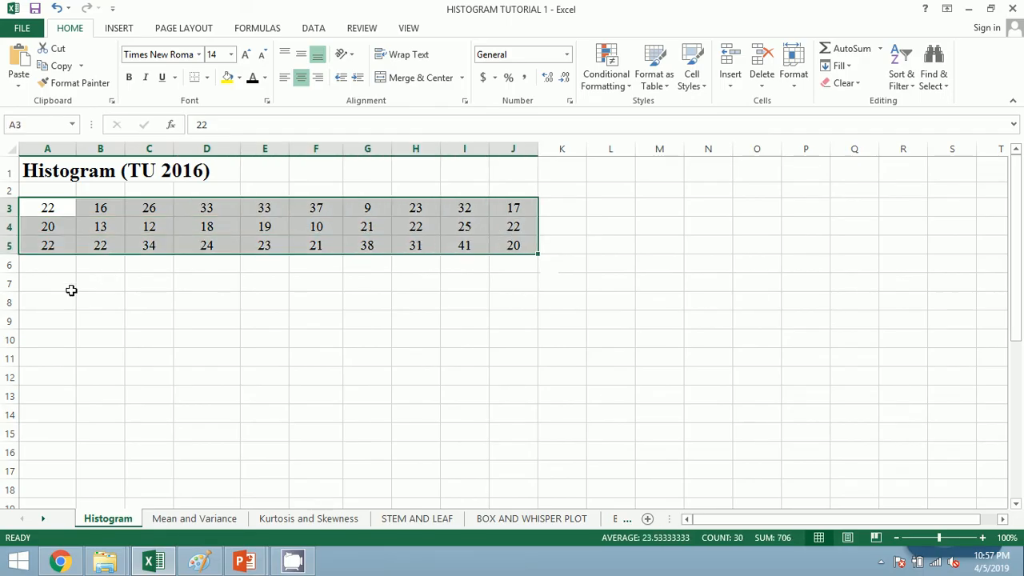
left_click(48, 282)
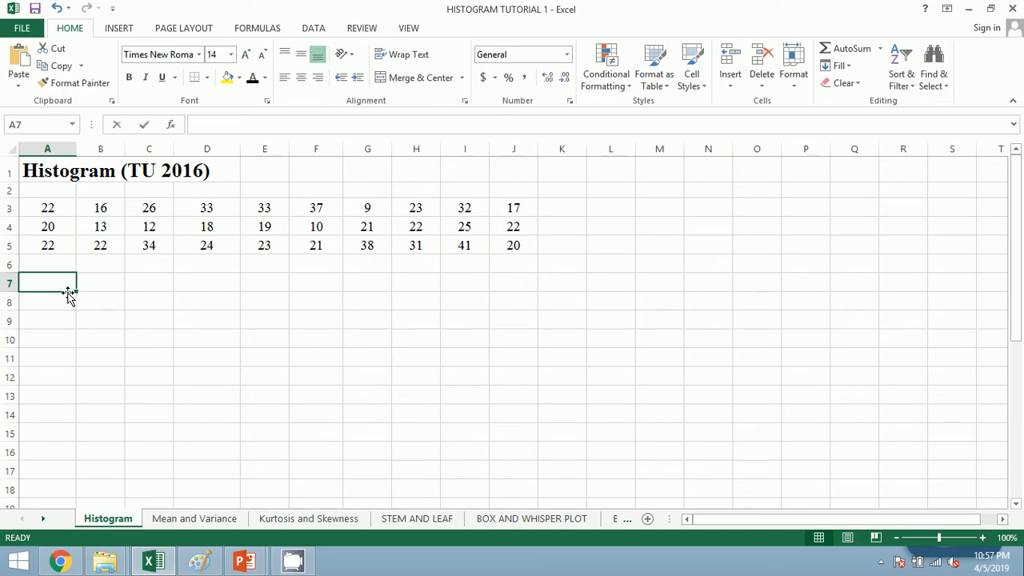
type("Maximum value")
left_click(148, 282)
type("=")
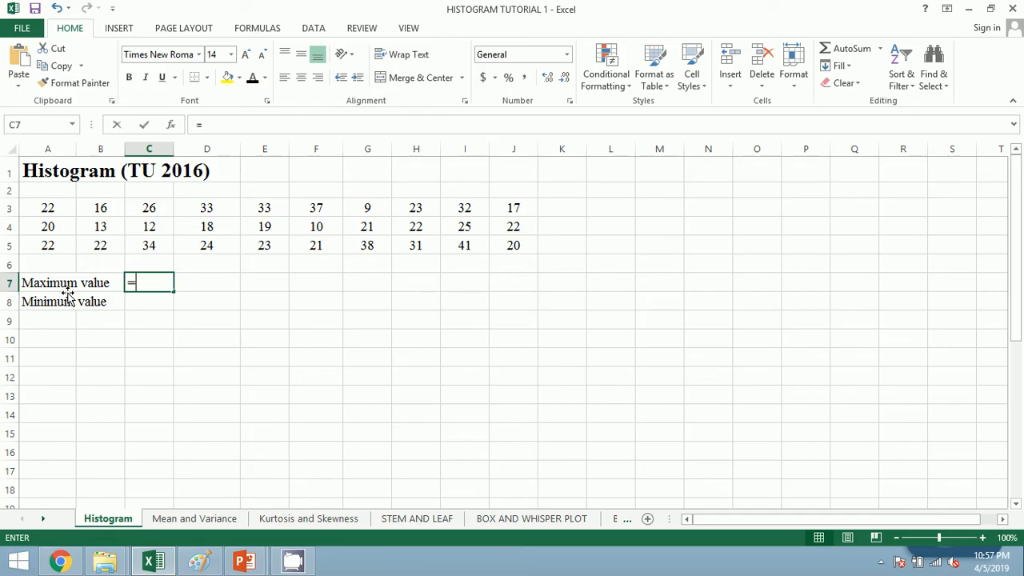
type("MI")
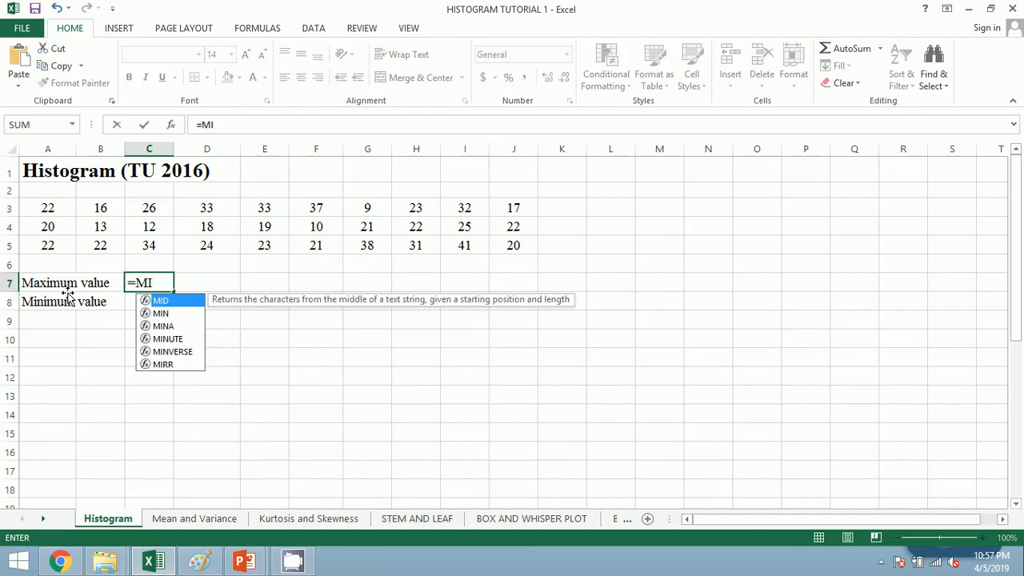
type("MAX(")
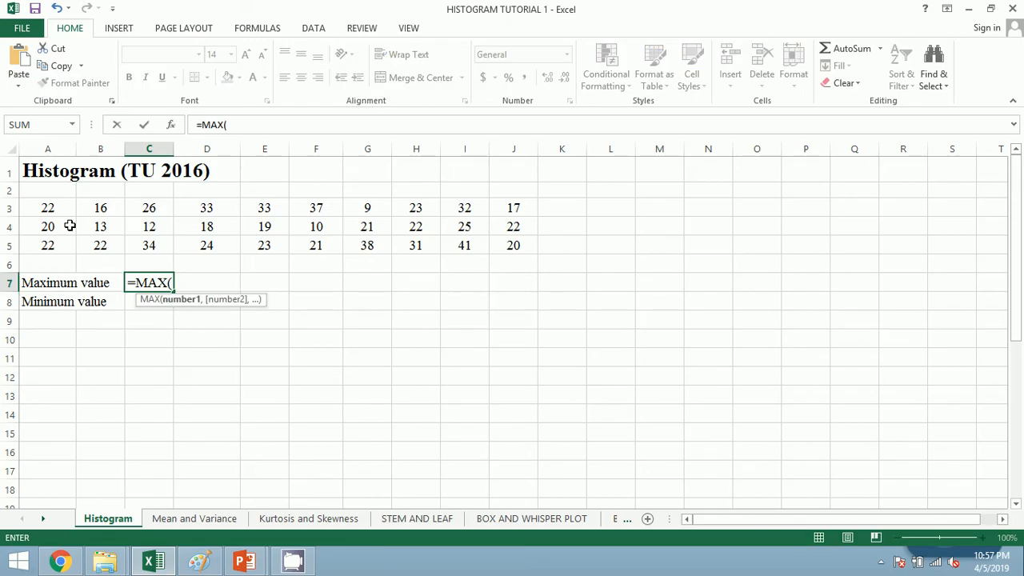
left_click_drag(48, 208, 513, 245)
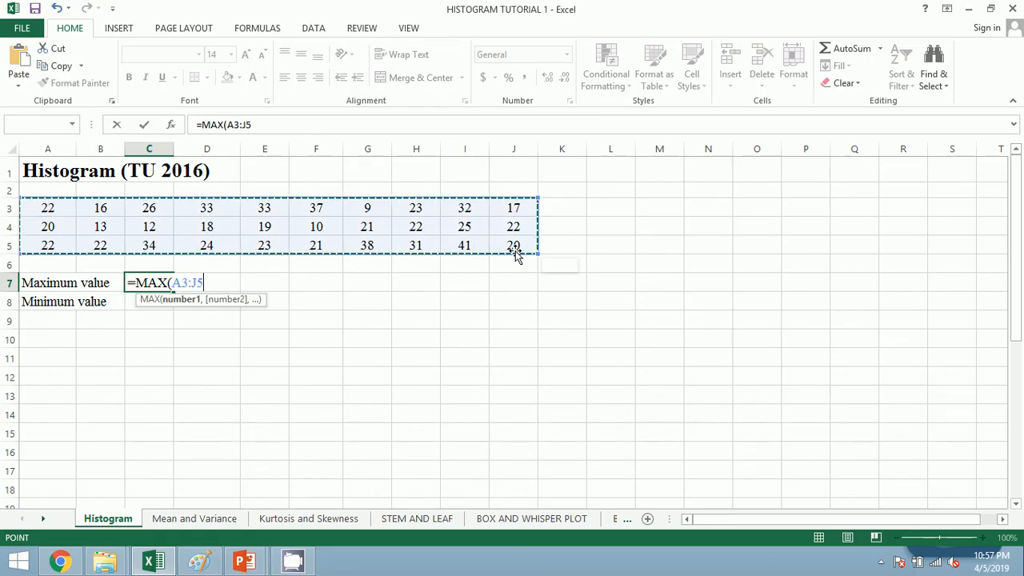
key("Enter")
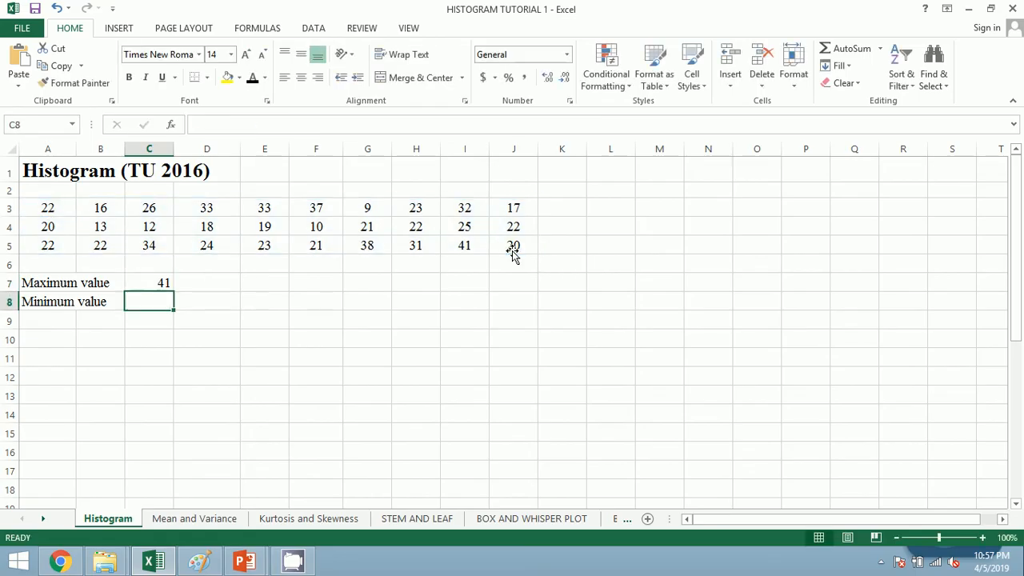
type("=MIN")
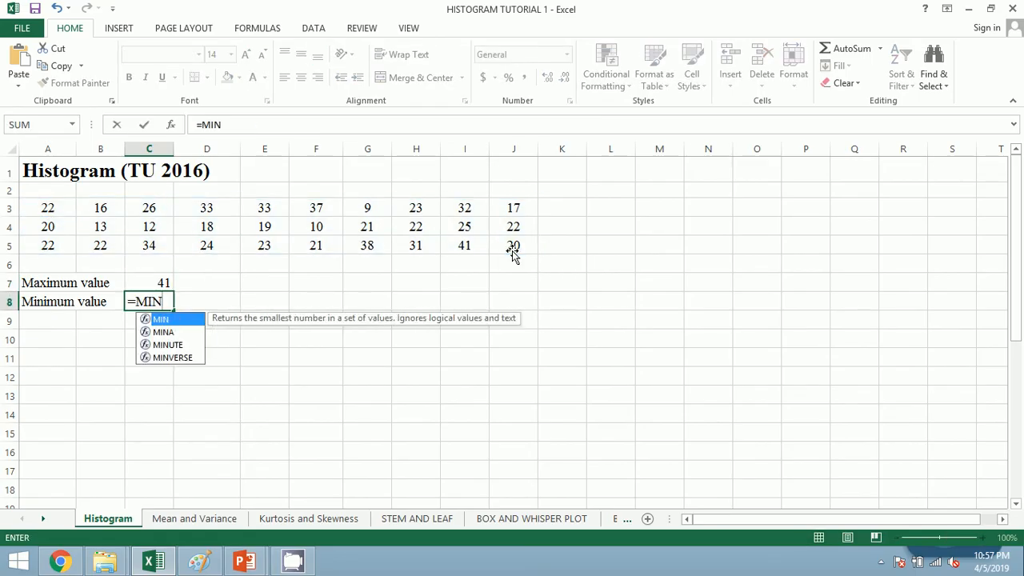
type("(")
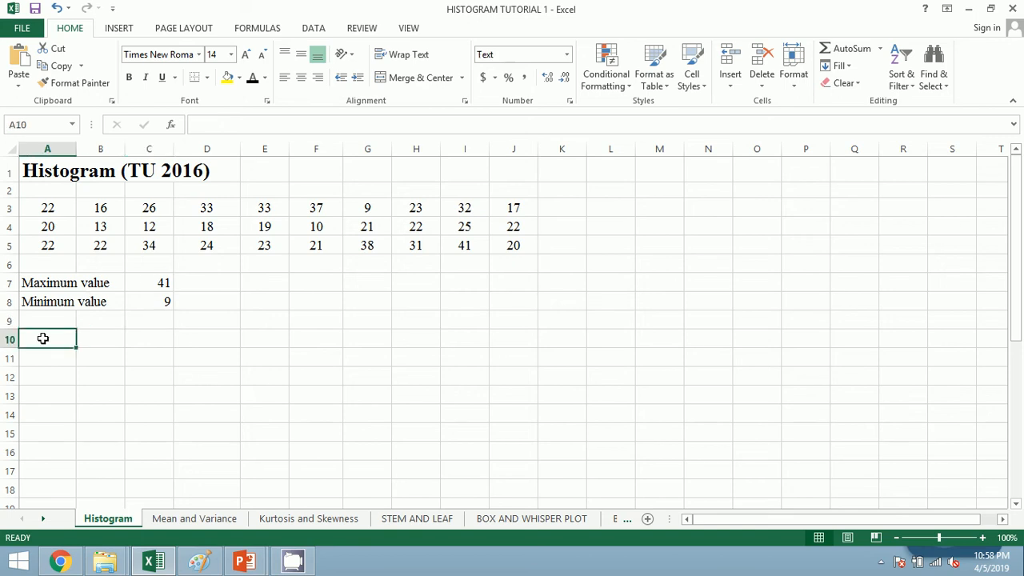
Step: Enter a Range heading with class intervals 0-10, 10-20, 20-30, 30-40, 40-50 beneath it
type("rA")
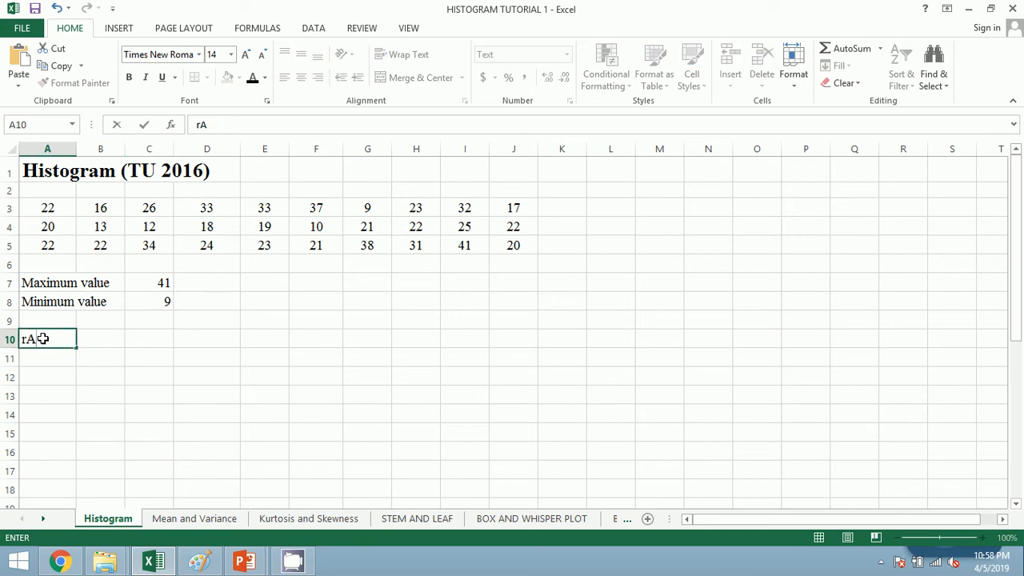
type("ange")
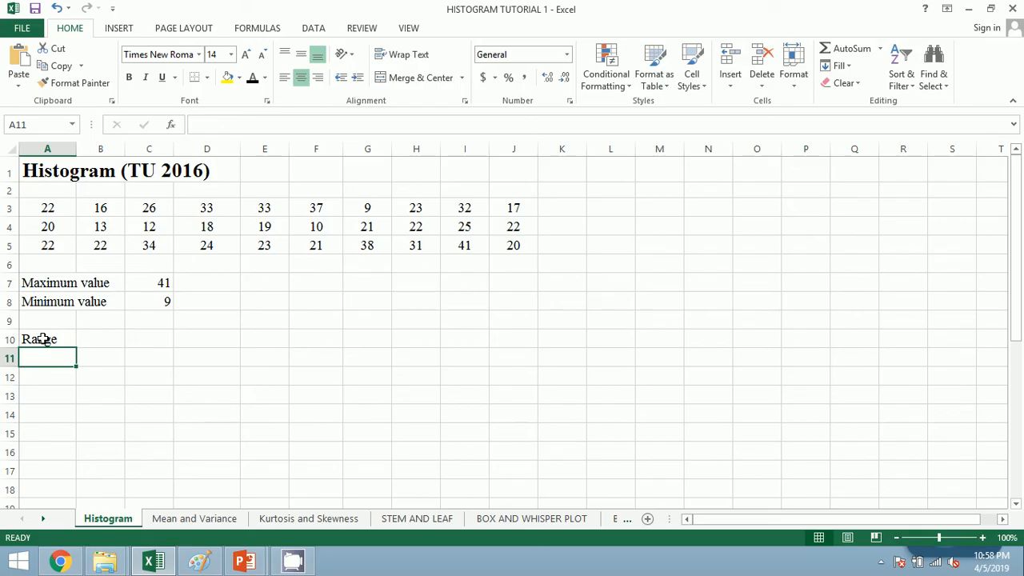
type("0-10")
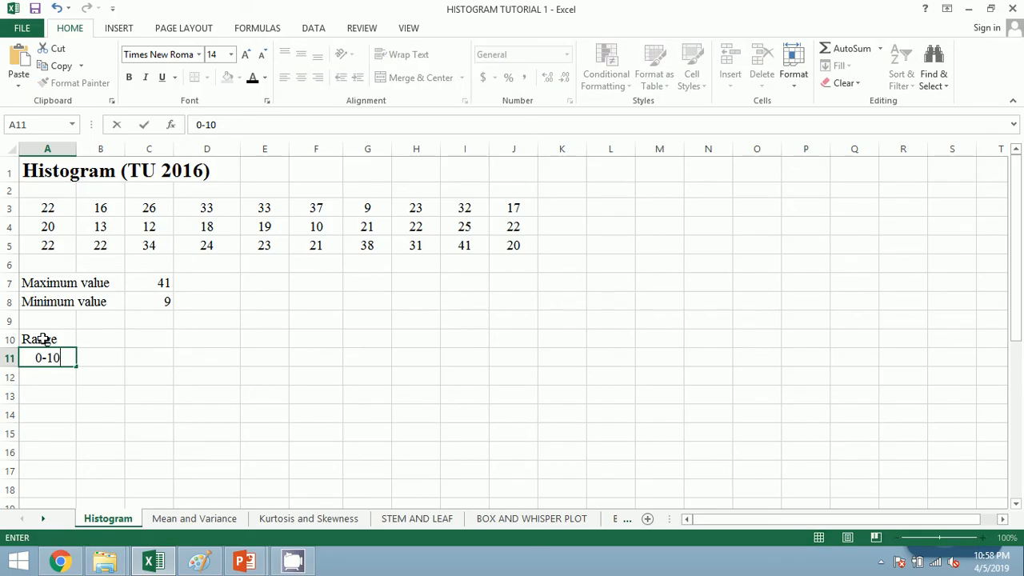
key("Enter")
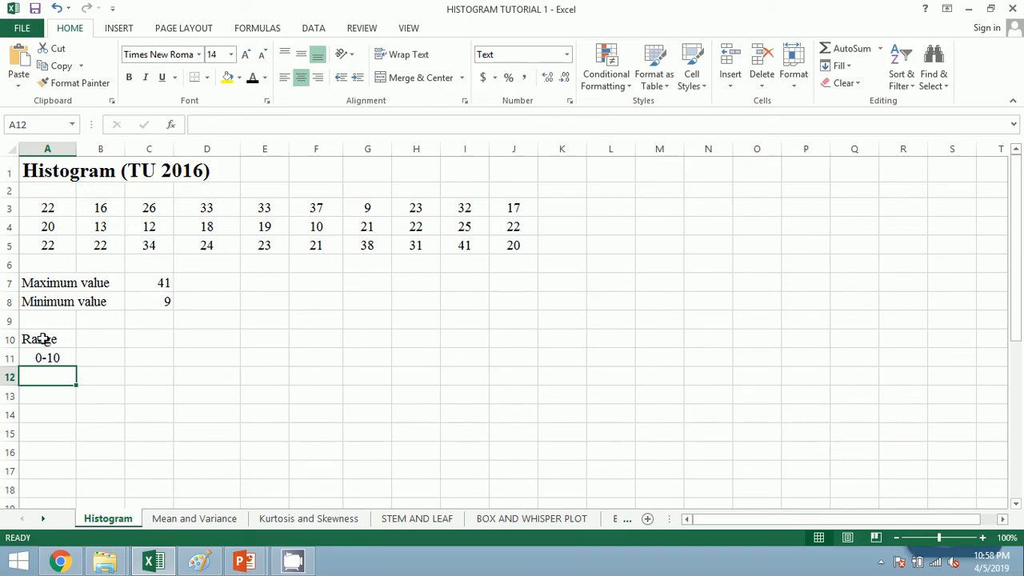
type("10-2")
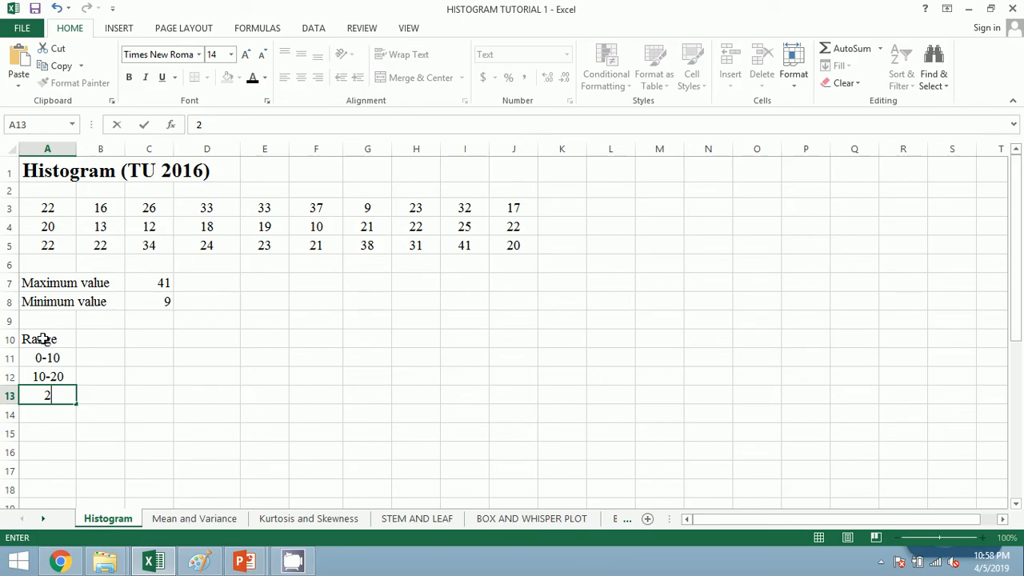
type("0-30")
left_click(48, 414)
type("30-40")
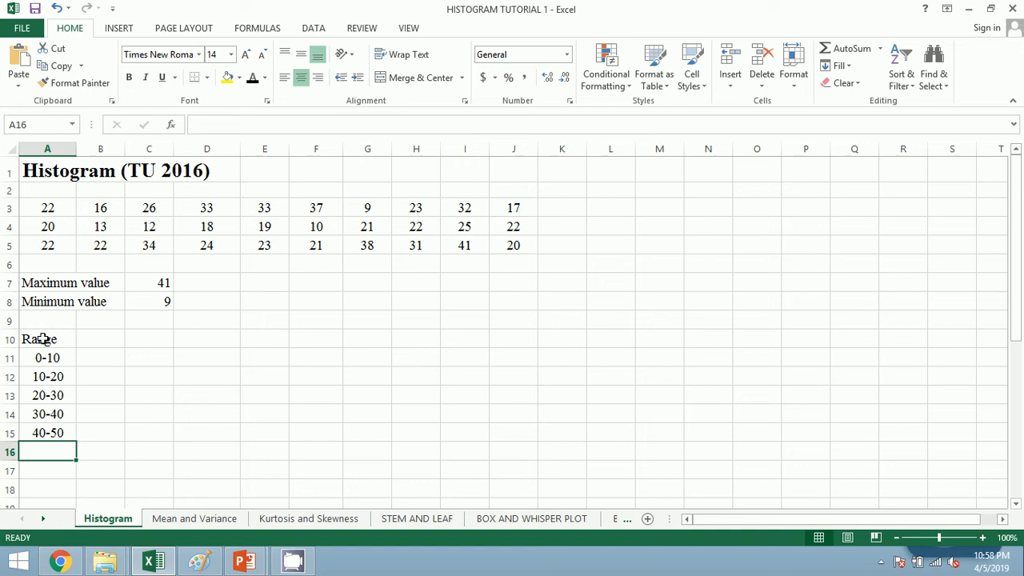
Step: Select the Maximum value and Minimum value labels to make them bold
left_click(100, 432)
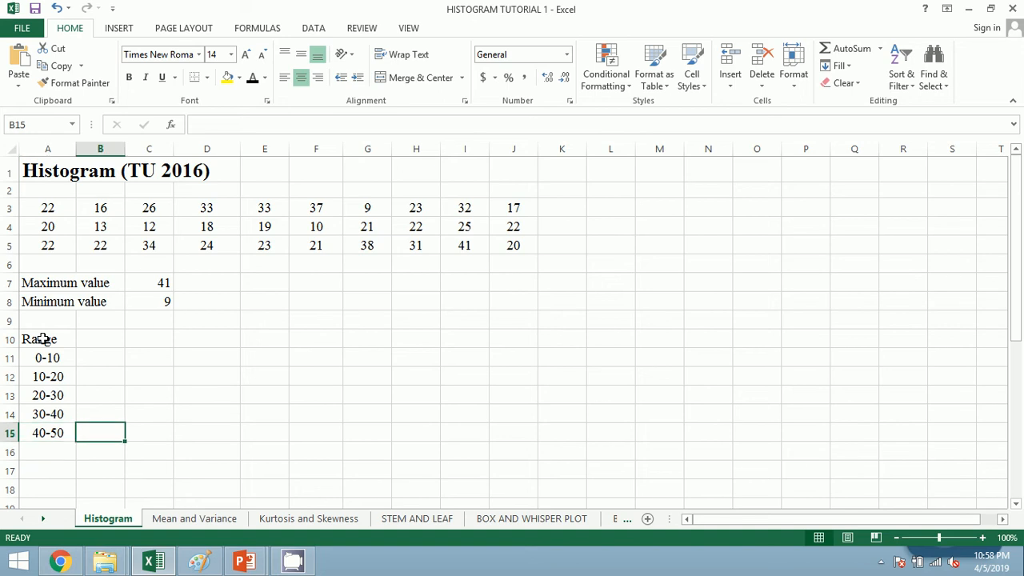
left_click(99, 339)
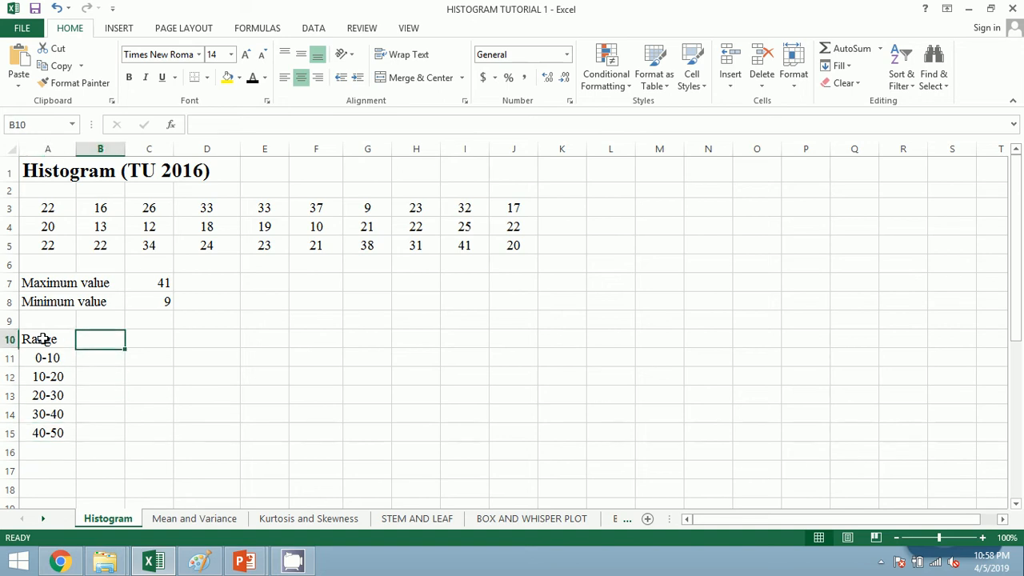
left_click(48, 281)
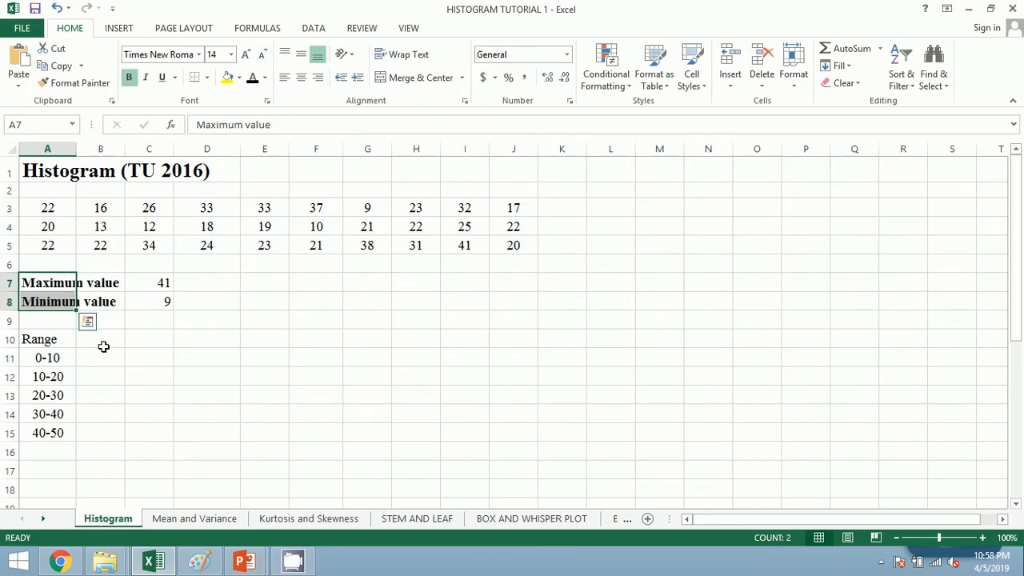
Step: Add LL and UL columns with limits 0–40 and 10–50 filled down to row 15, plus a Frequency heading
left_click(99, 339)
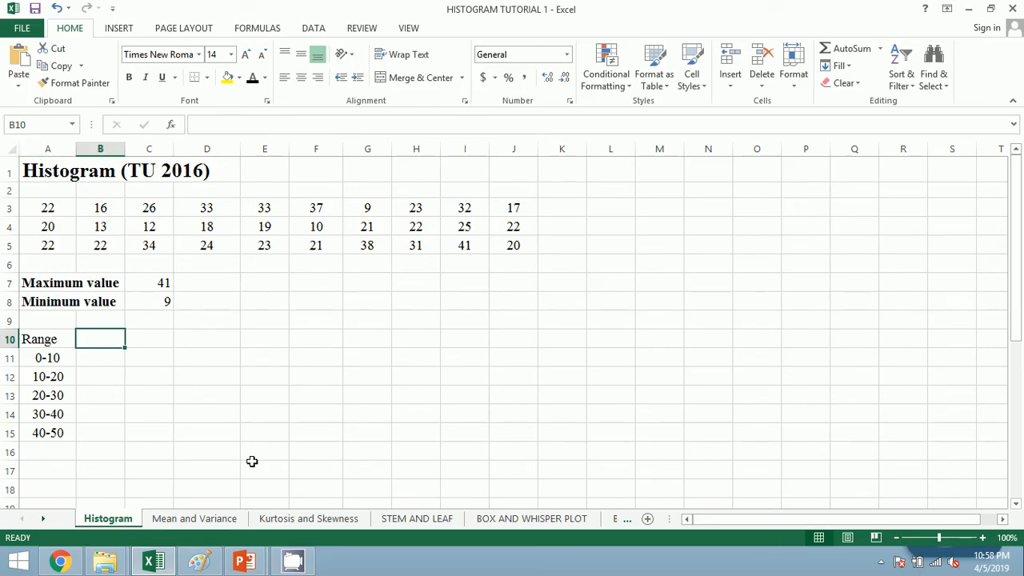
type("LL")
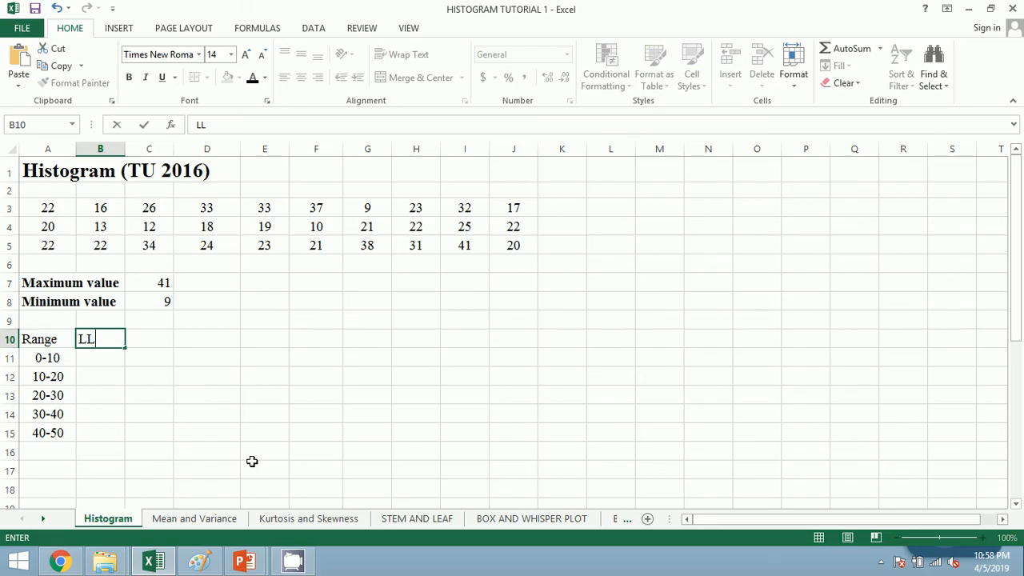
type("UL")
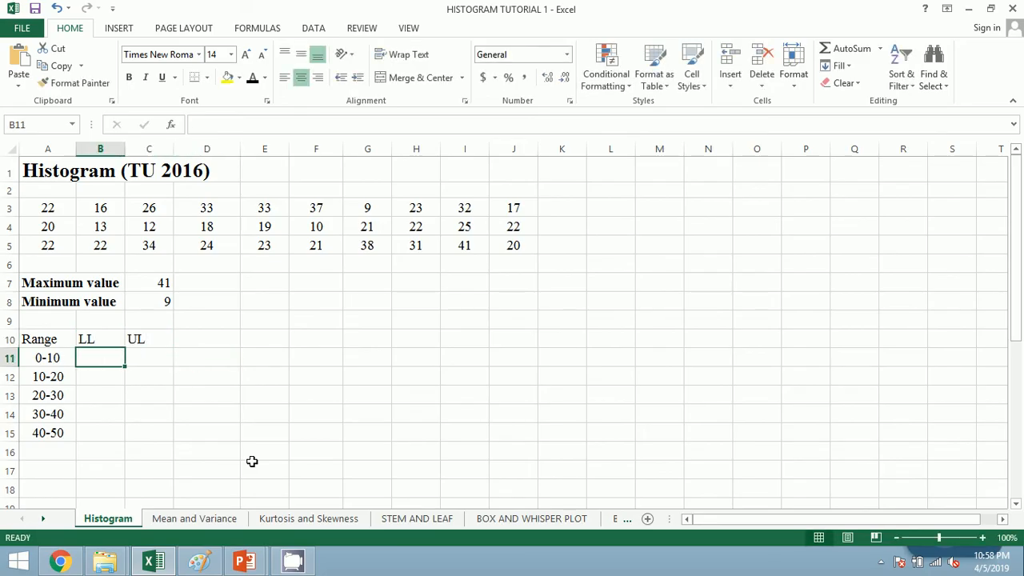
type("10")
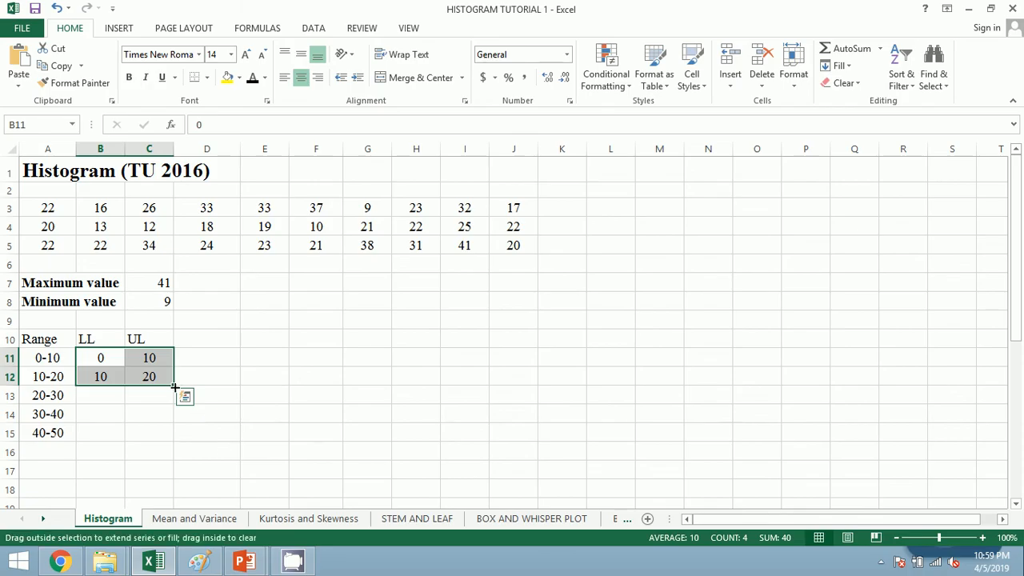
left_click_drag(174, 385, 175, 432)
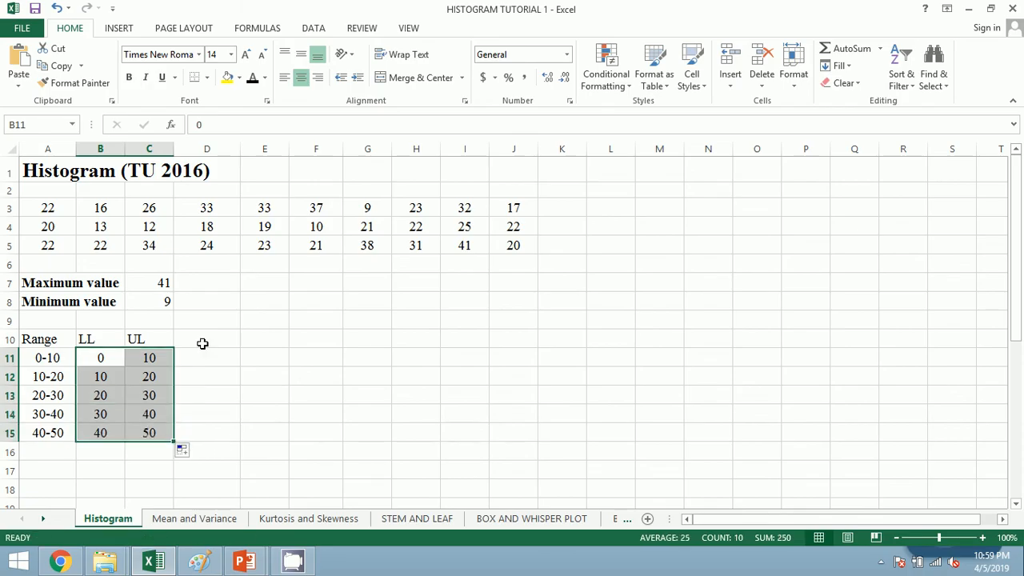
type("Frequency")
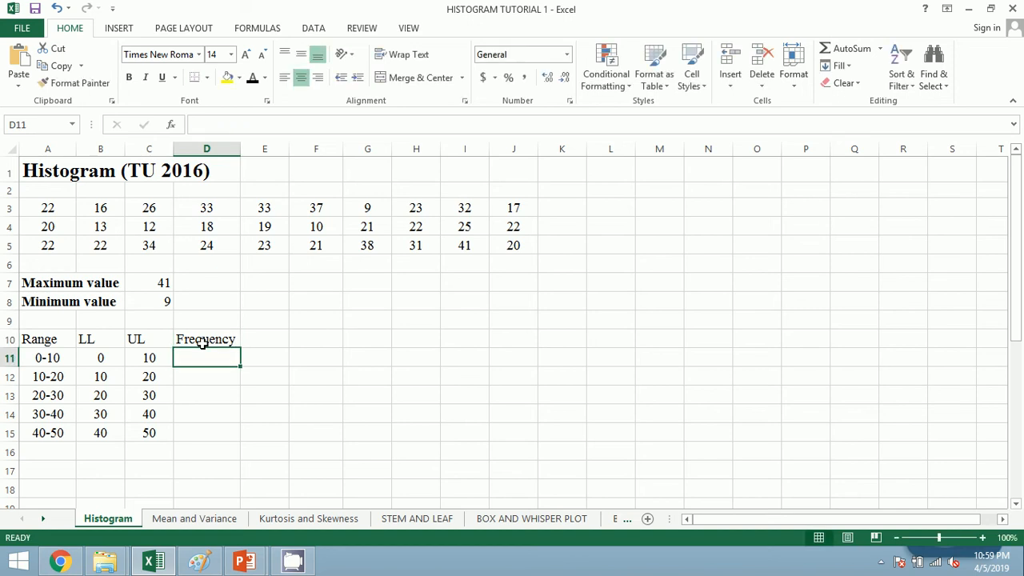
mouse_move(249, 435)
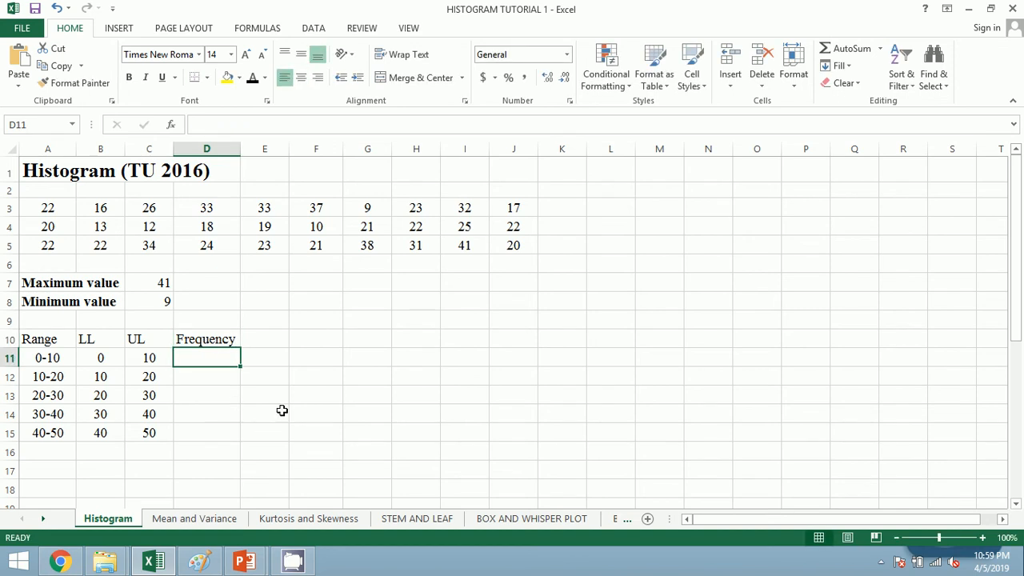
Step: Build the first COUNTIF of $A$3:$J$5 with criterion ">="& the 0-10 lower limit
type("=")
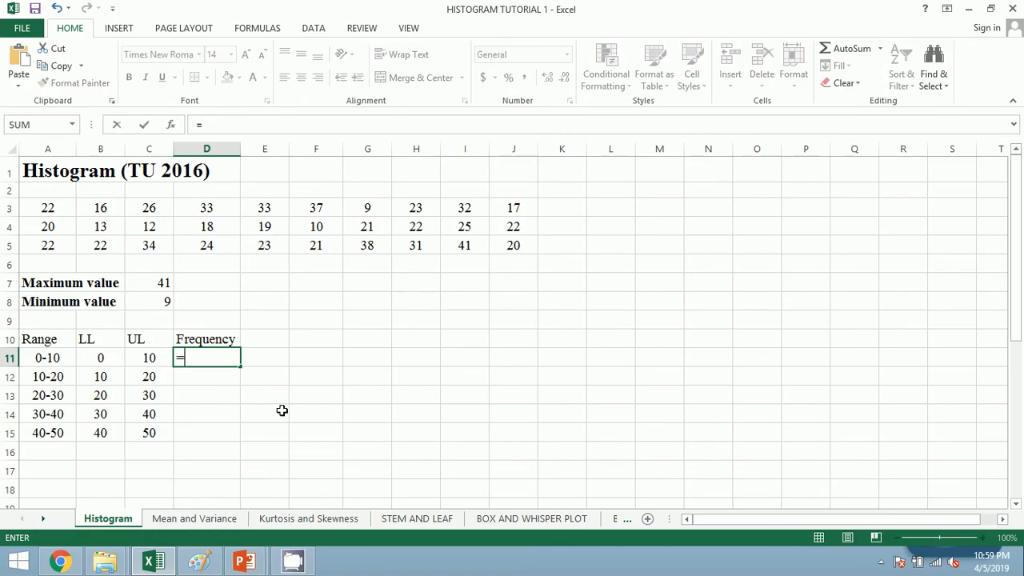
type("COUNTI")
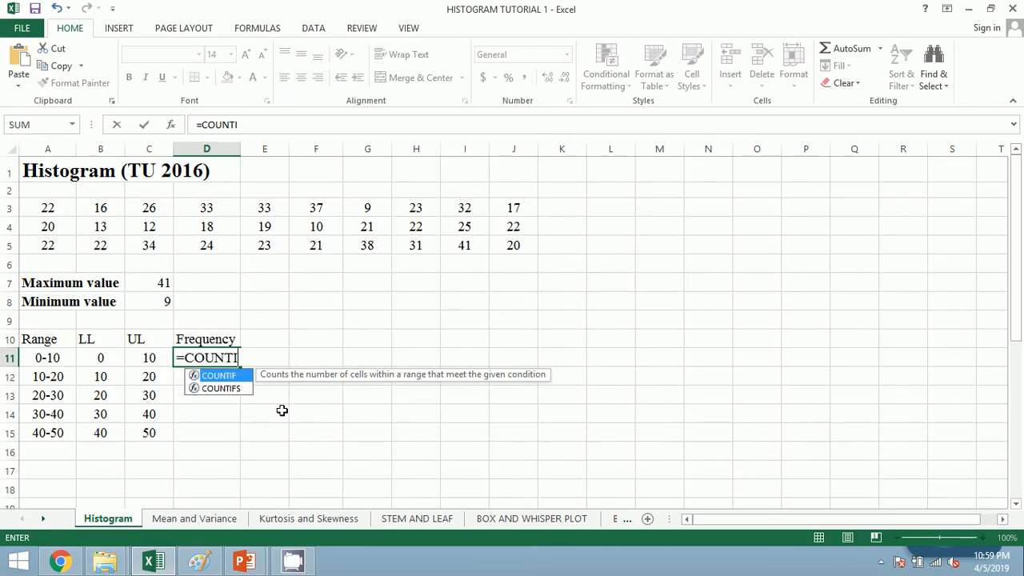
type("IF(")
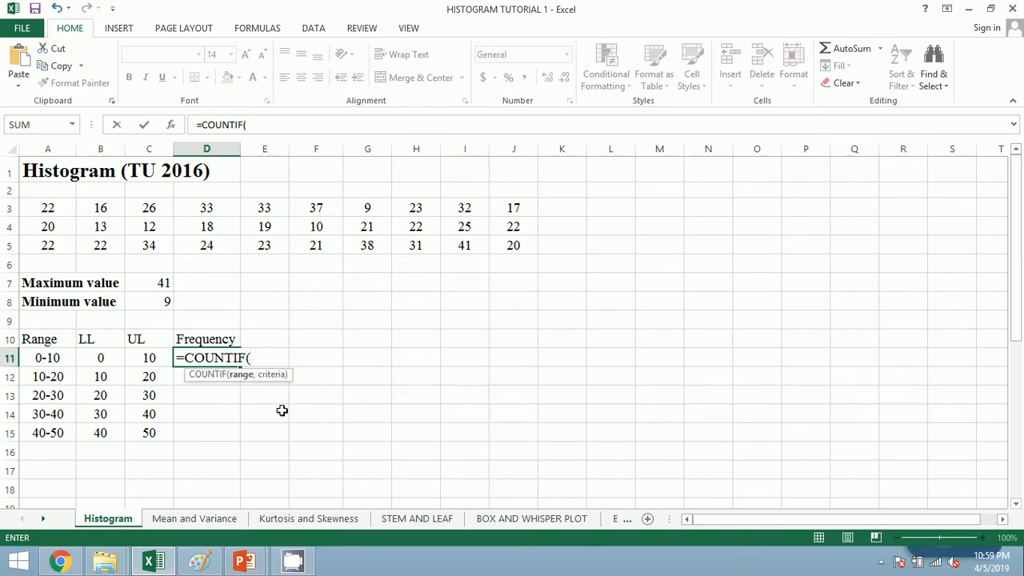
left_click(48, 208)
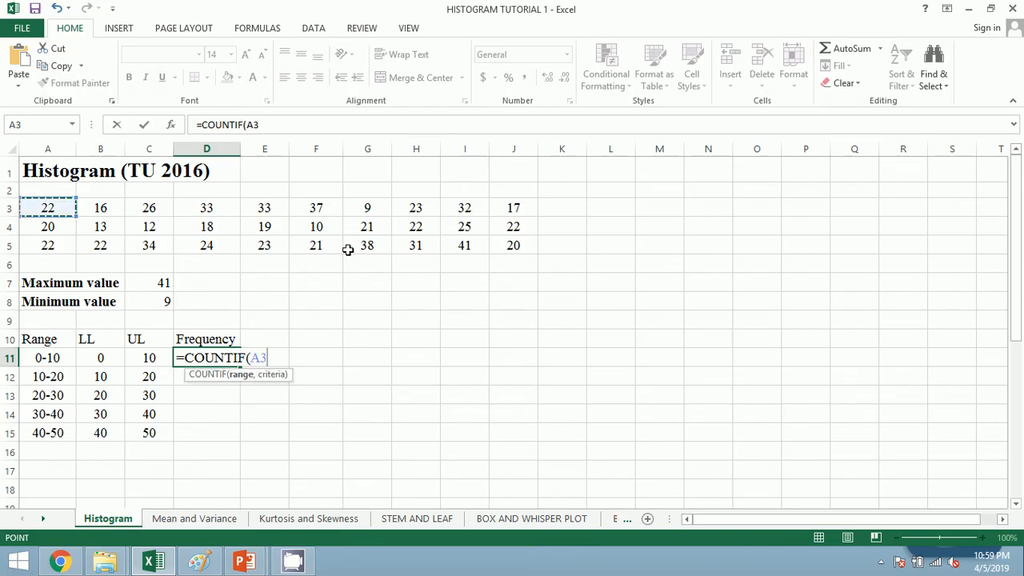
left_click_drag(48, 208, 513, 244)
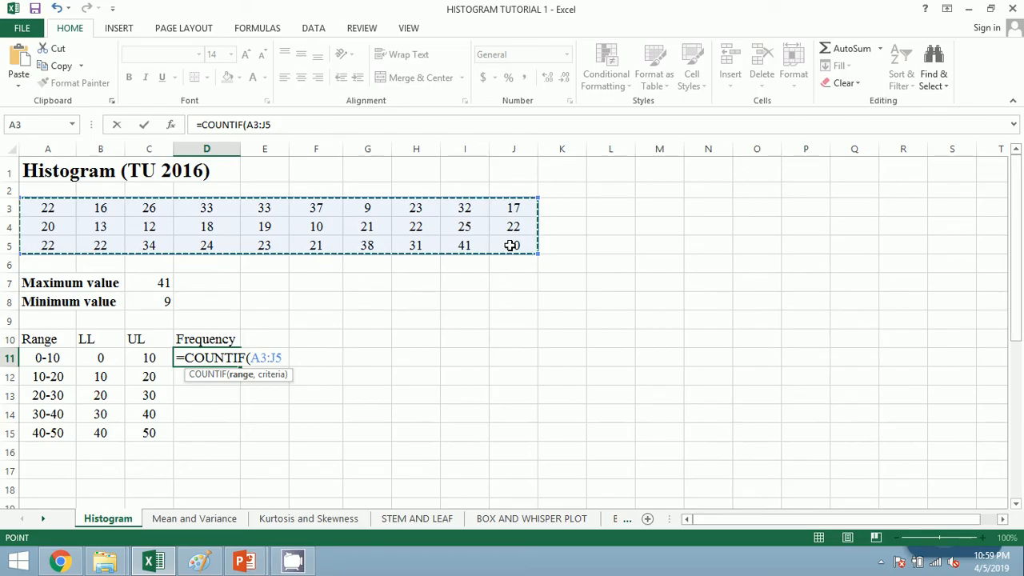
key("F4")
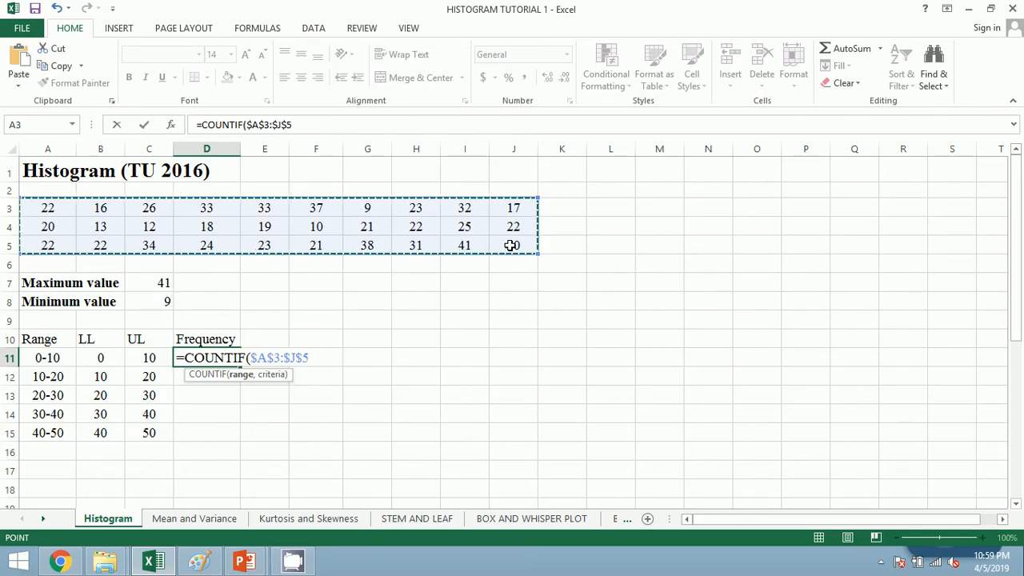
type(",")
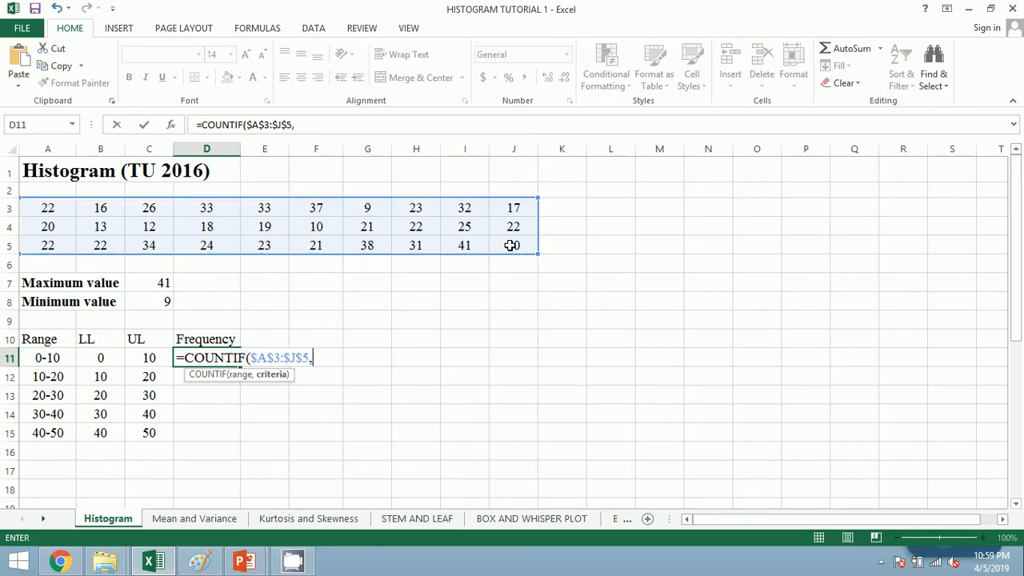
type("\"")
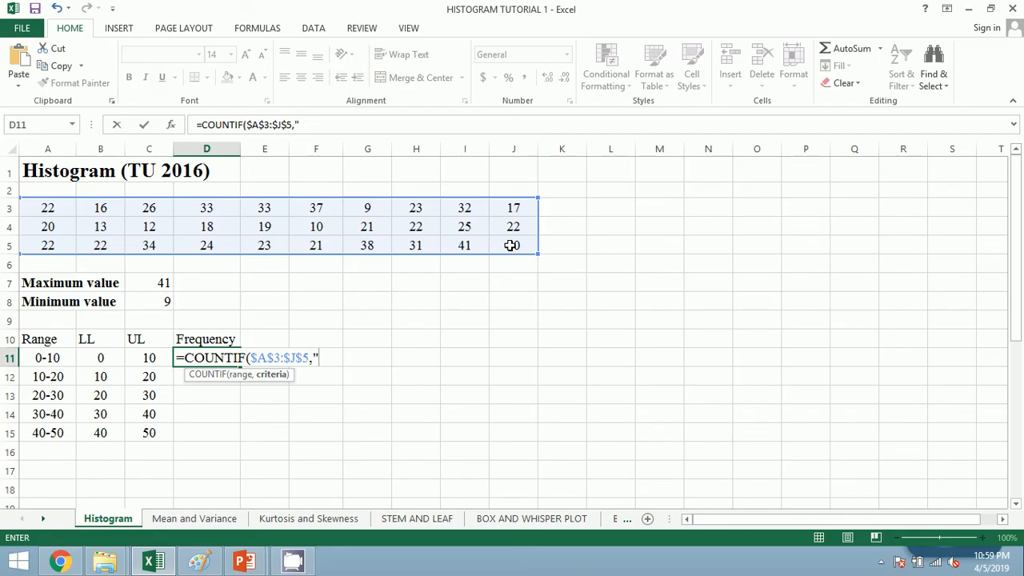
type(">=")
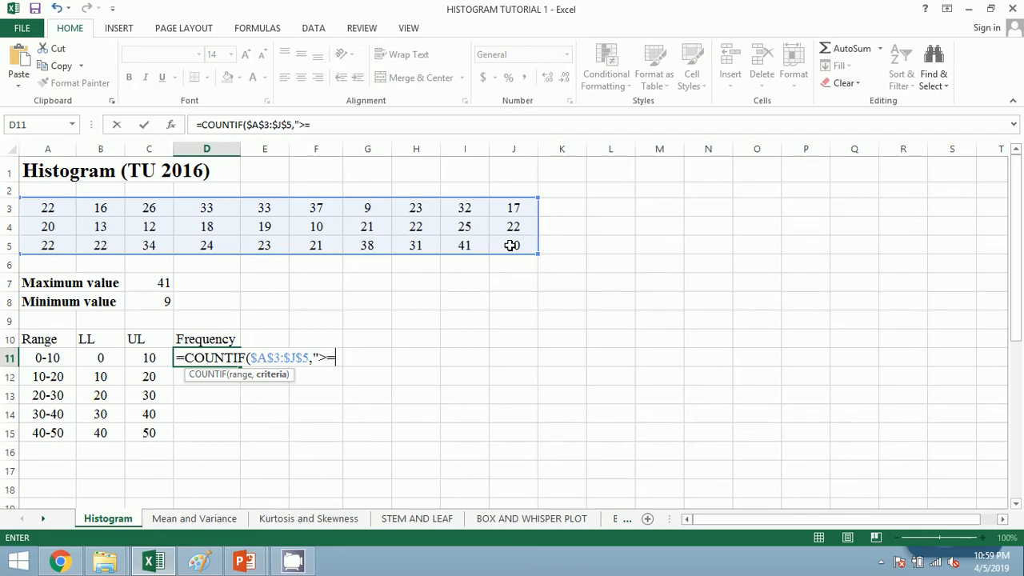
type("\"")
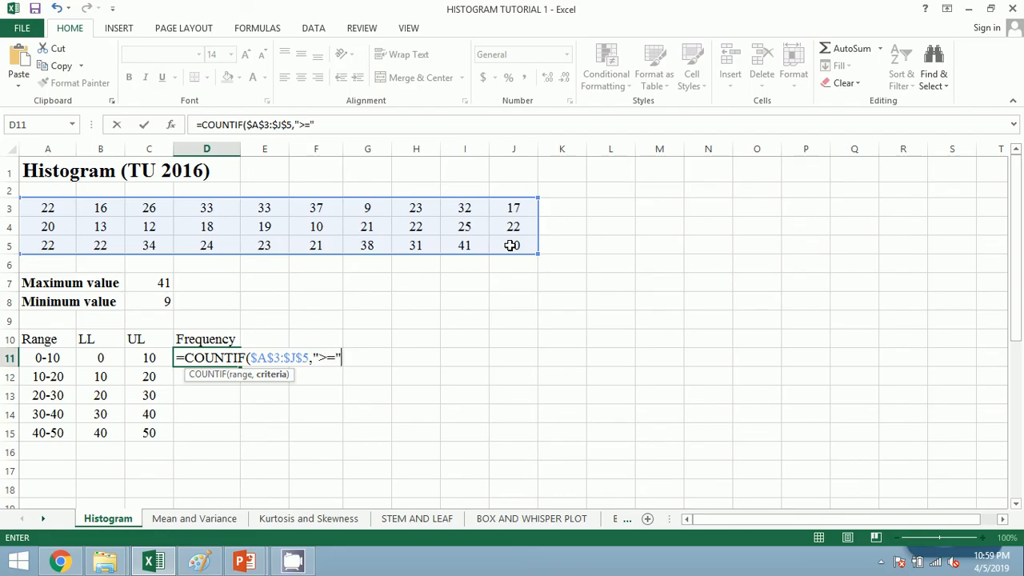
type("&")
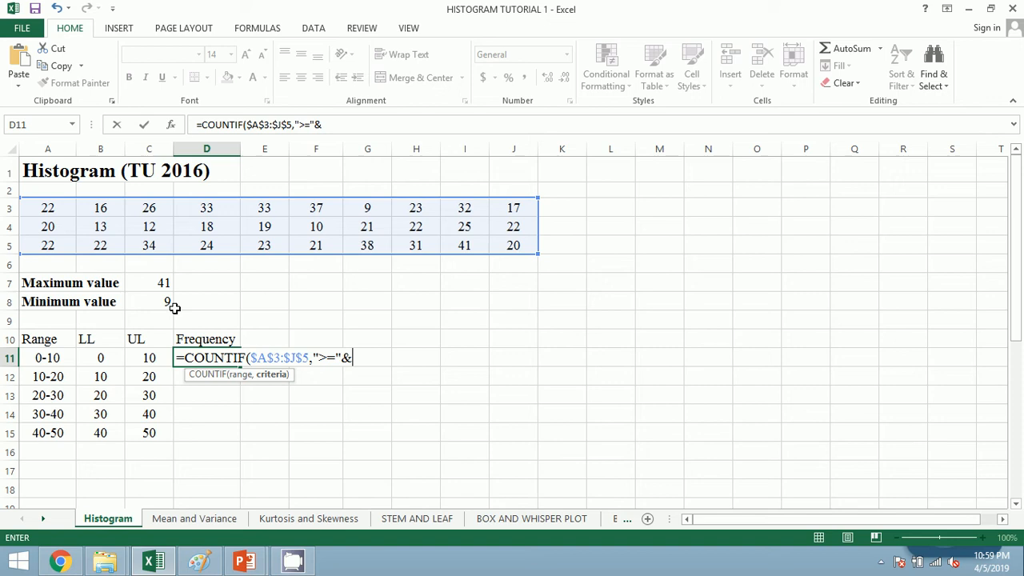
left_click(99, 356)
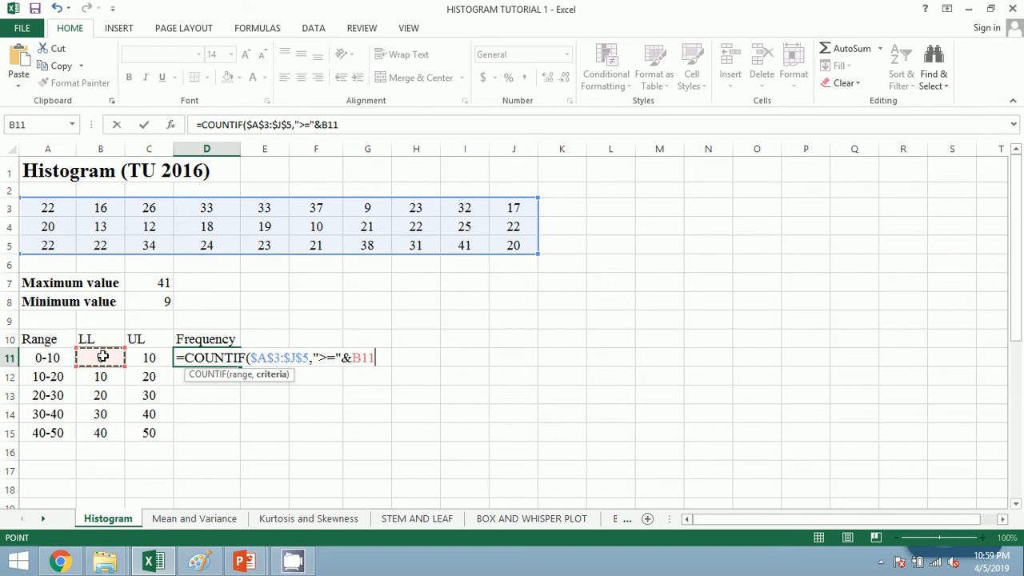
Step: Subtract a second COUNTIF with ">="& the upper limit, giving frequency 1 for the 0-10 class
type("-CO")
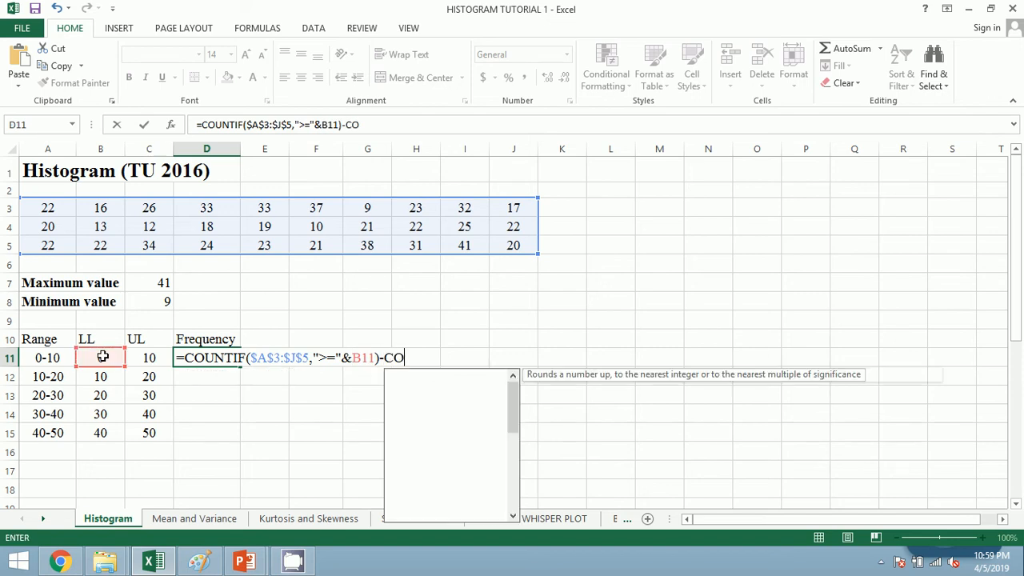
type("UNTIF")
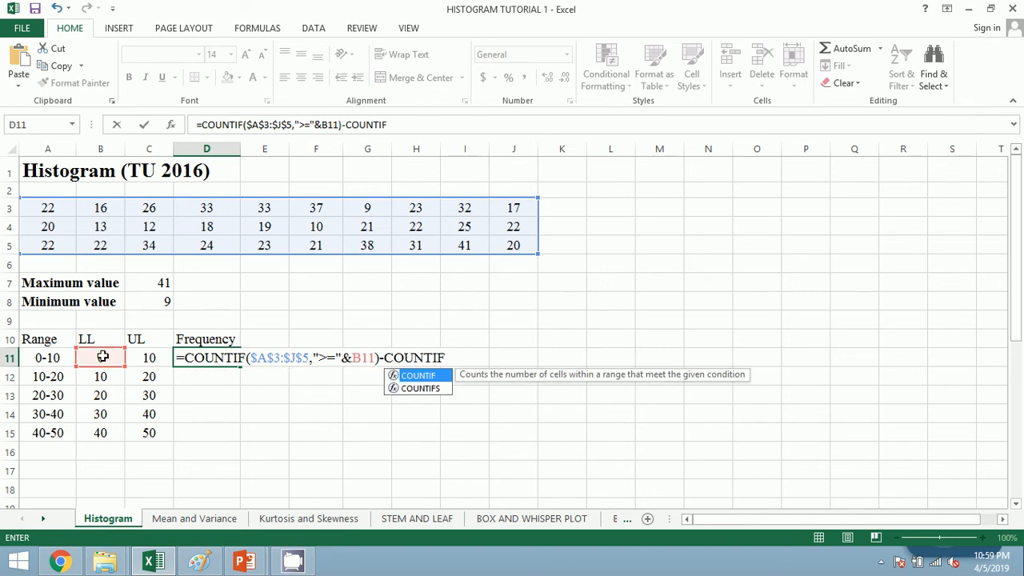
type("(")
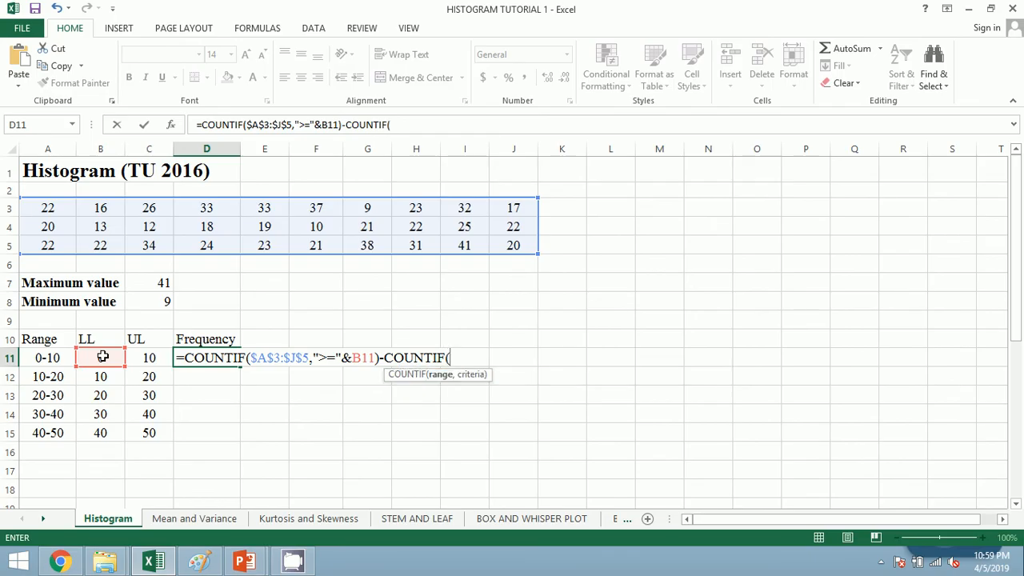
left_click(48, 208)
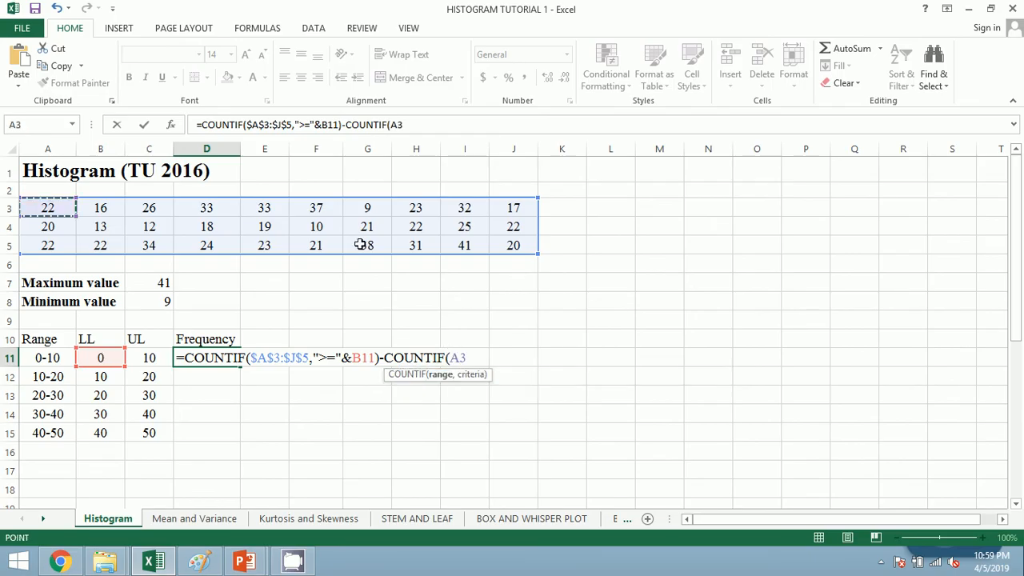
left_click_drag(48, 208, 512, 244)
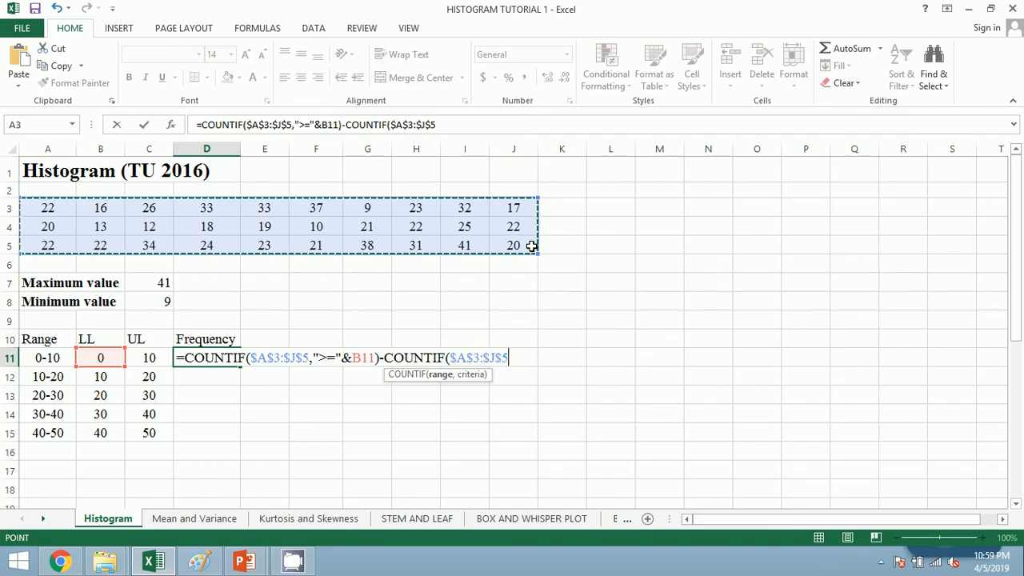
type(",")
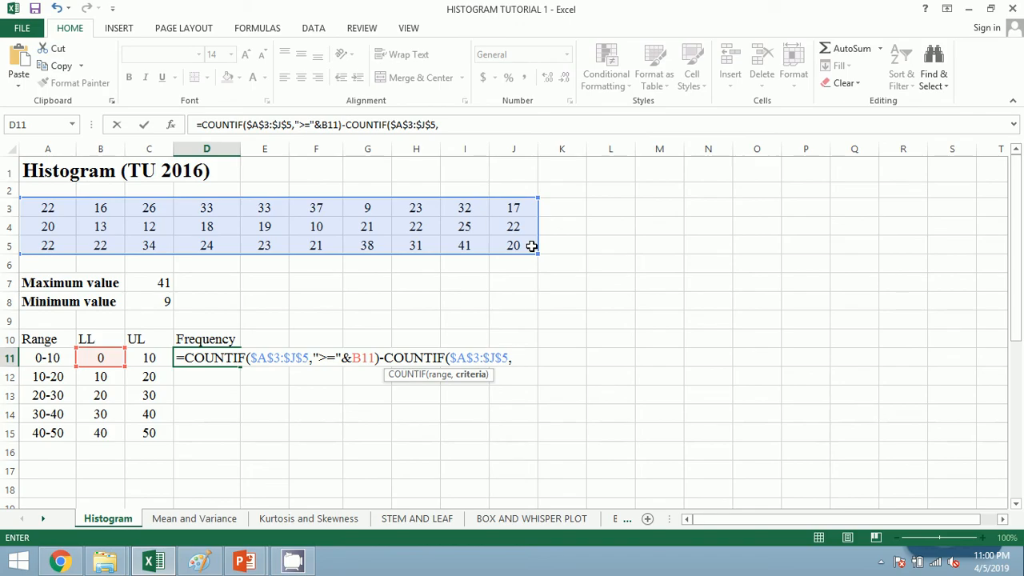
type("\"")
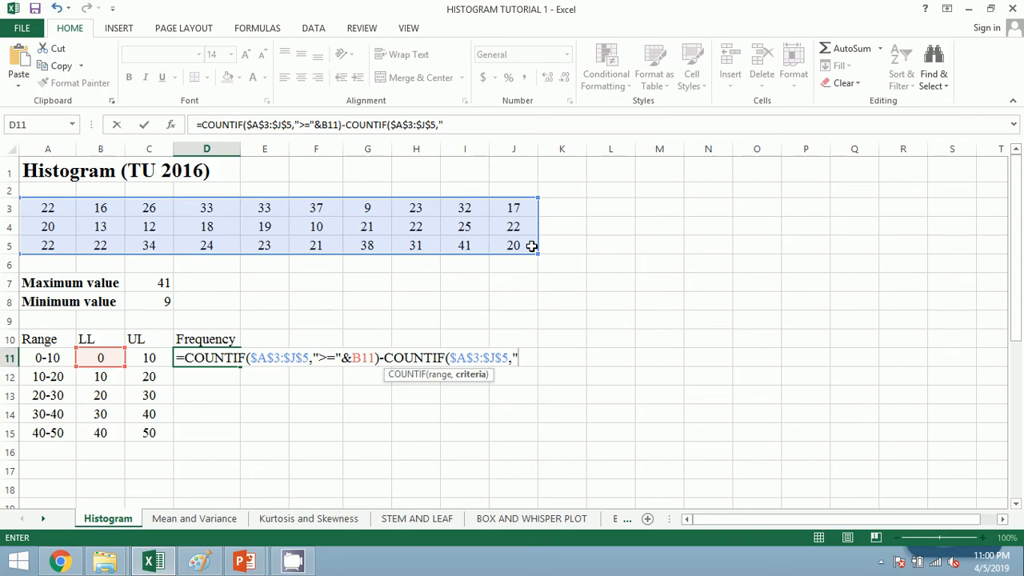
type(">=")
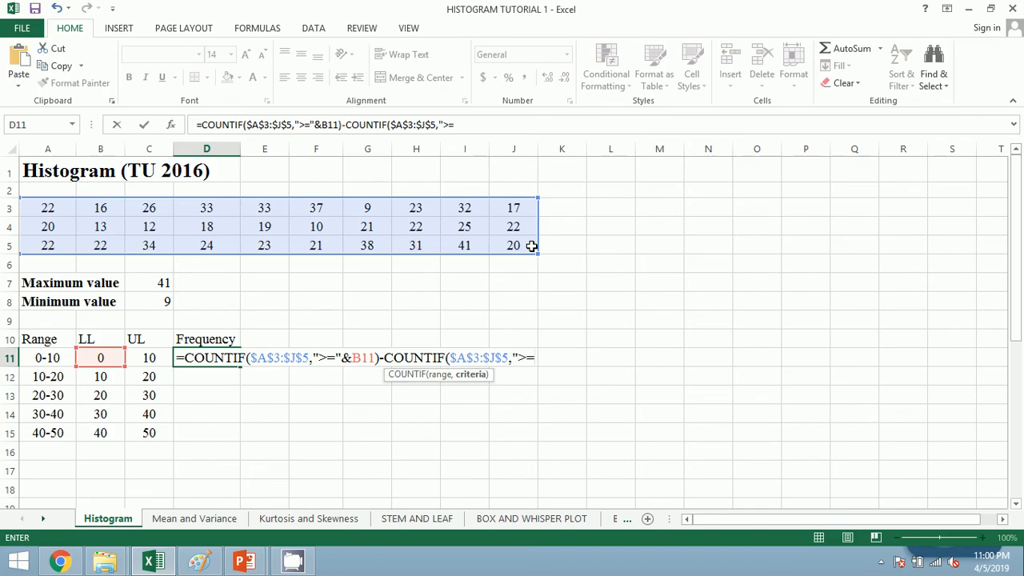
type("\"")
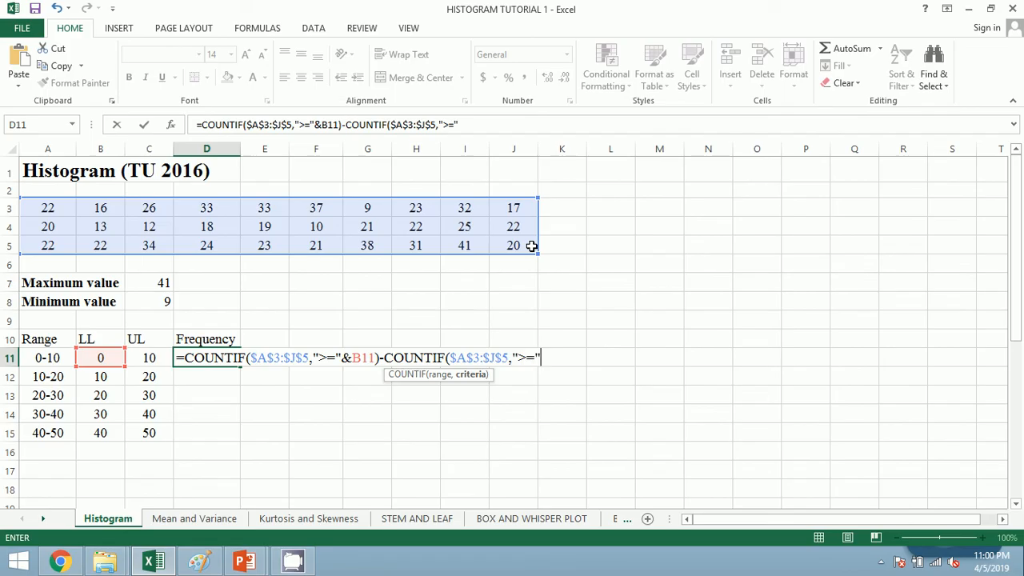
type("&")
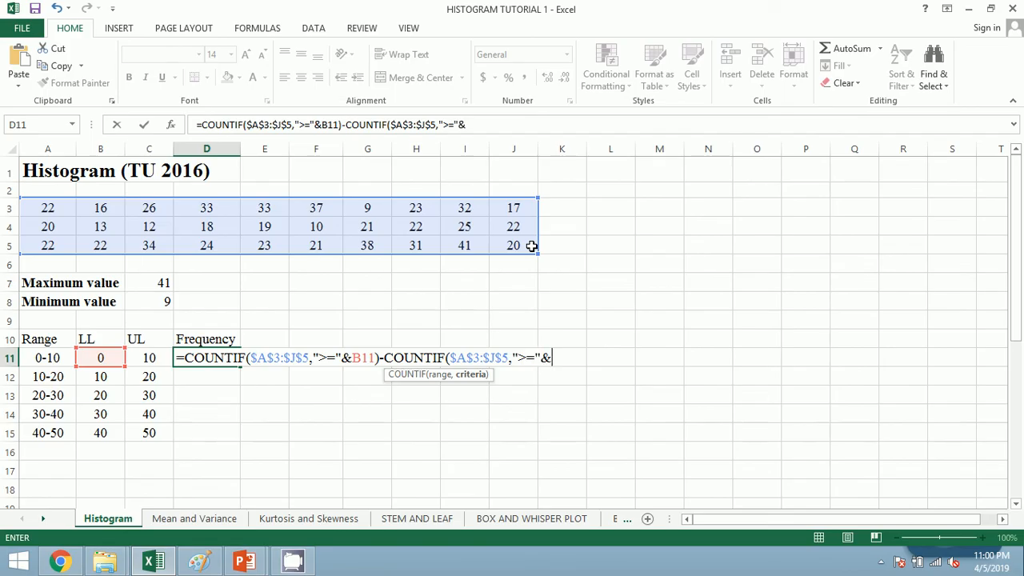
mouse_move(128, 357)
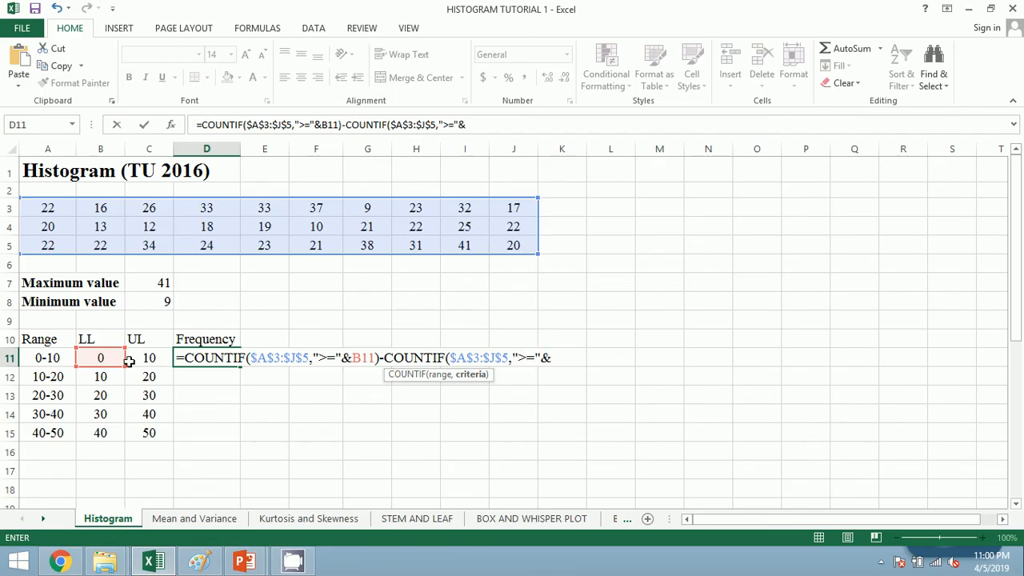
left_click(147, 357)
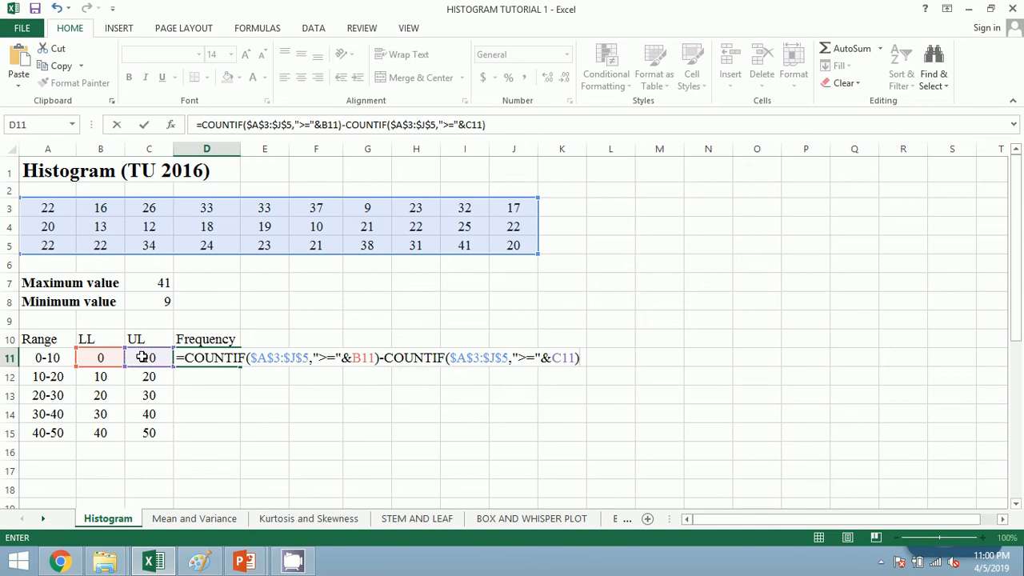
key("Enter")
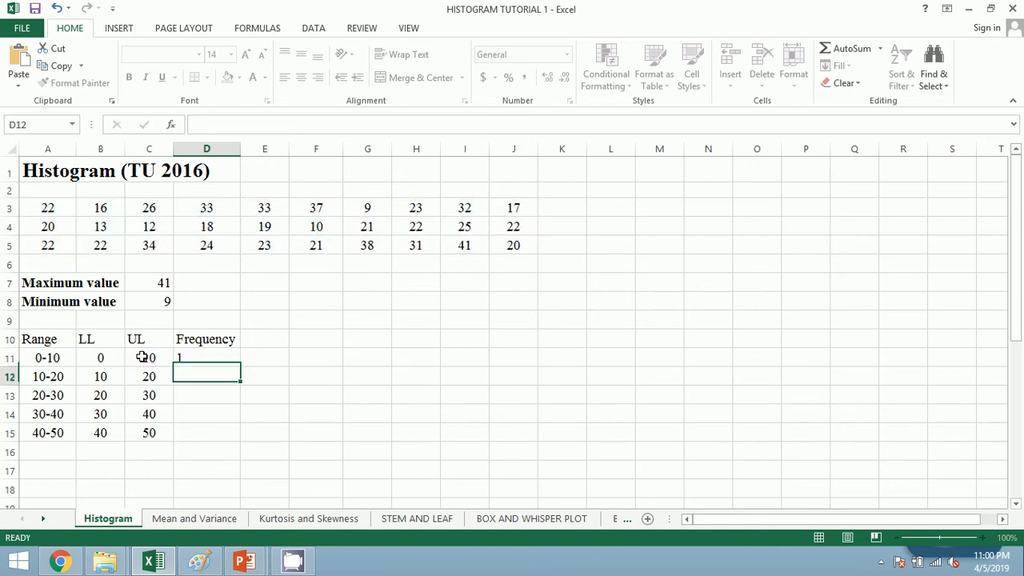
left_click(206, 359)
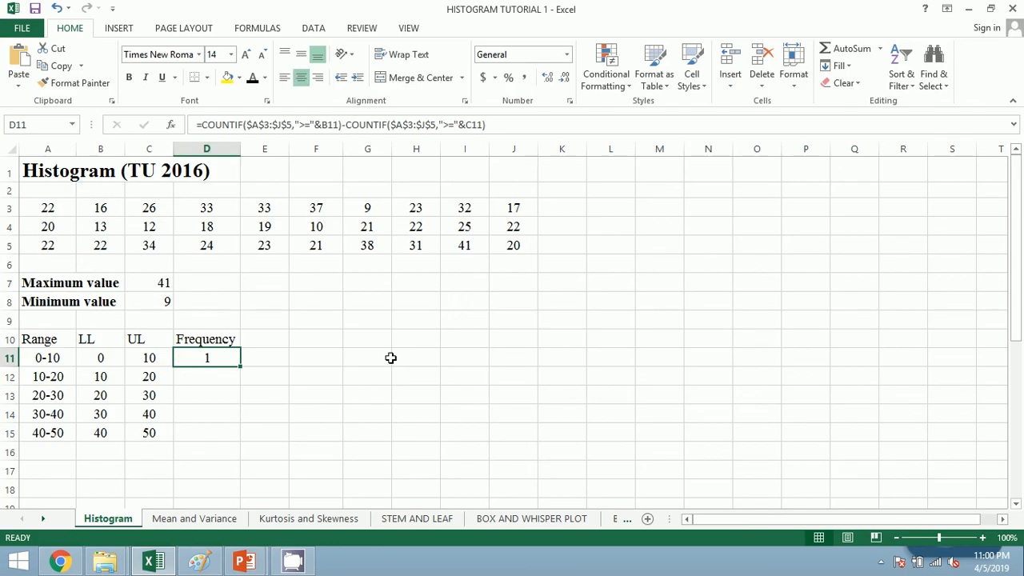
mouse_move(292, 362)
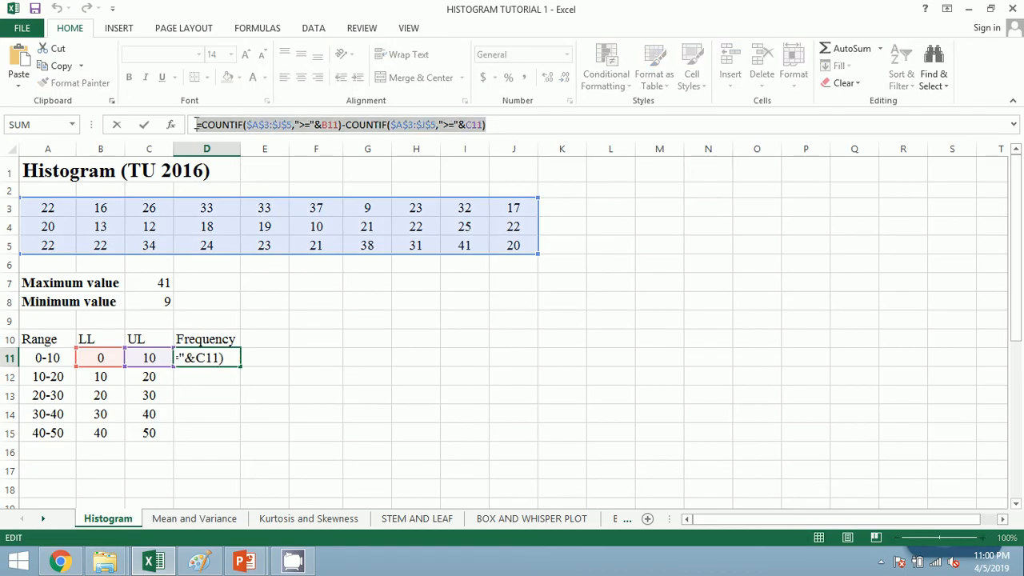
key("Enter")
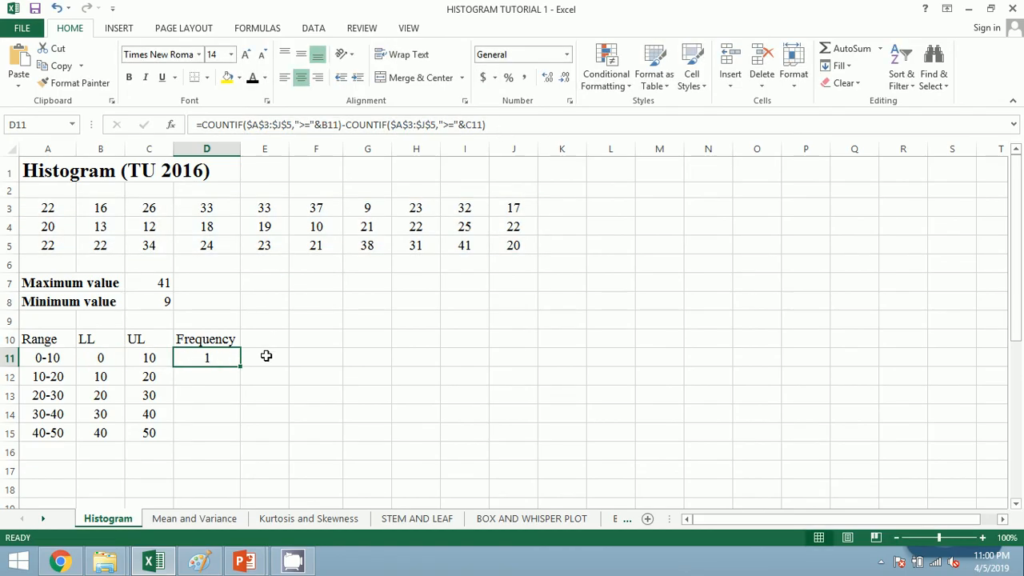
left_click(266, 356)
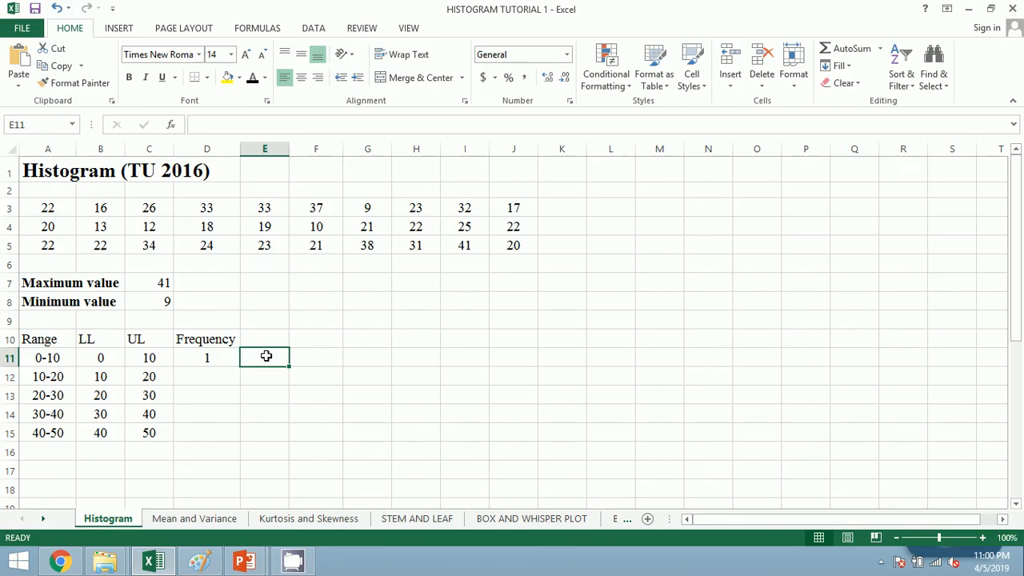
type("=COUNTIF($A$3:$J$5,\">=\"&B11)-COUNTIF($A$3:$J$5,\">=\"&C11)")
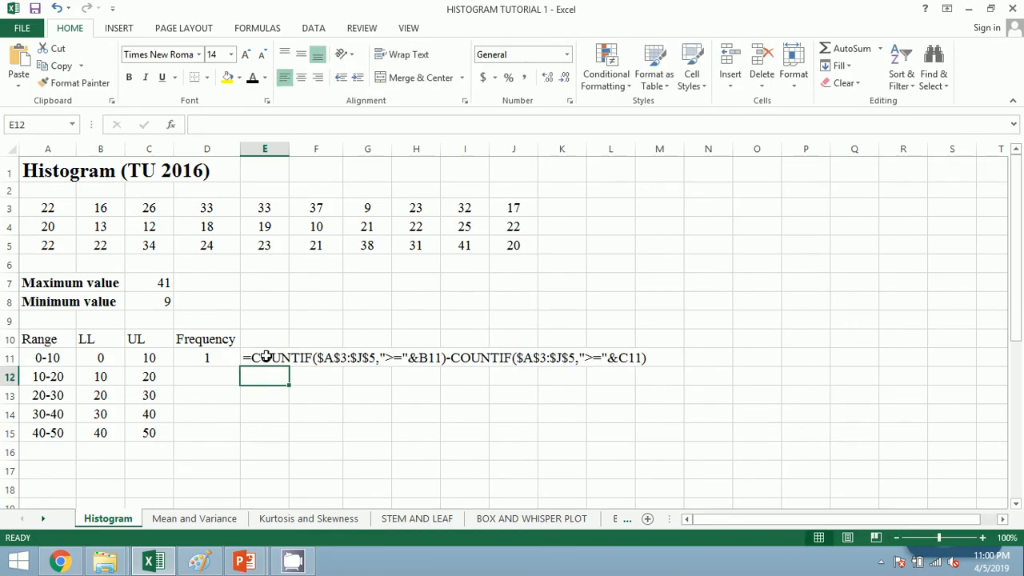
left_click(264, 358)
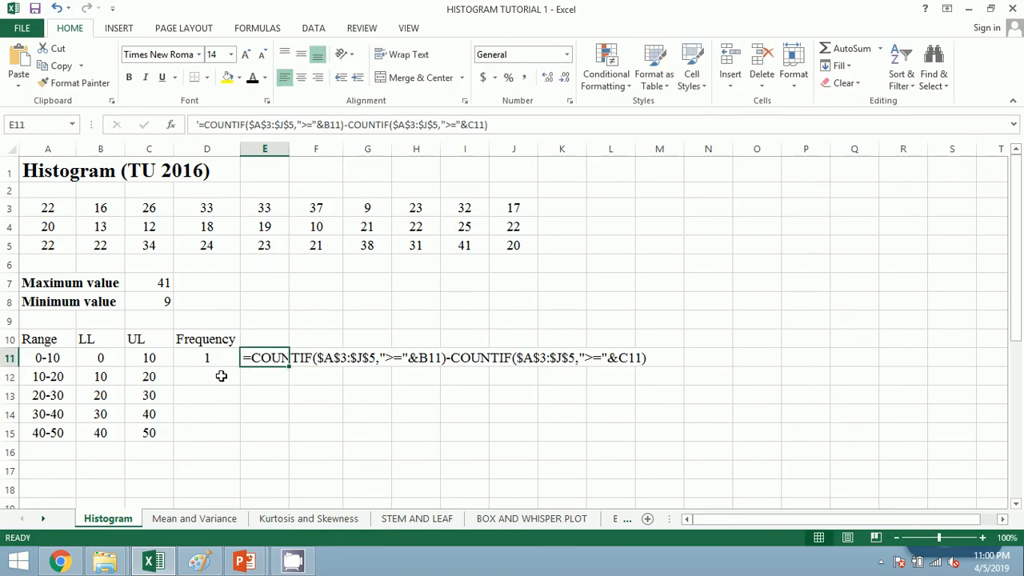
left_click(207, 358)
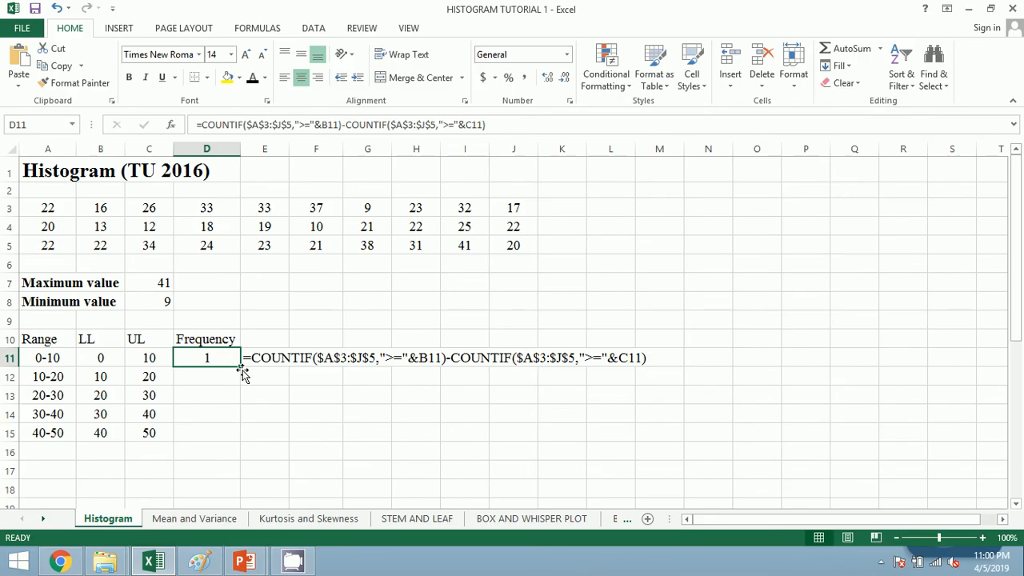
left_click_drag(233, 363, 234, 432)
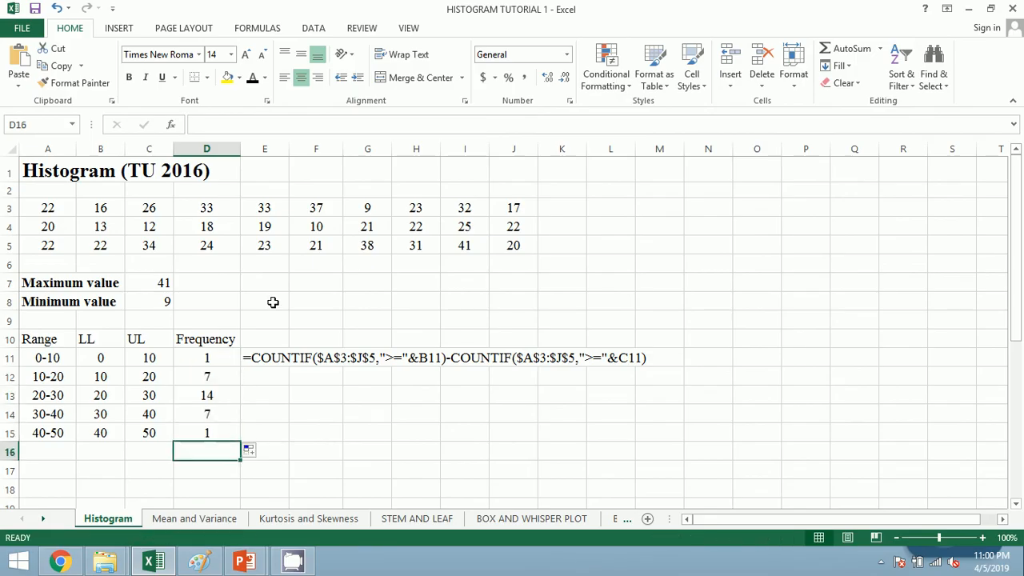
left_click(265, 301)
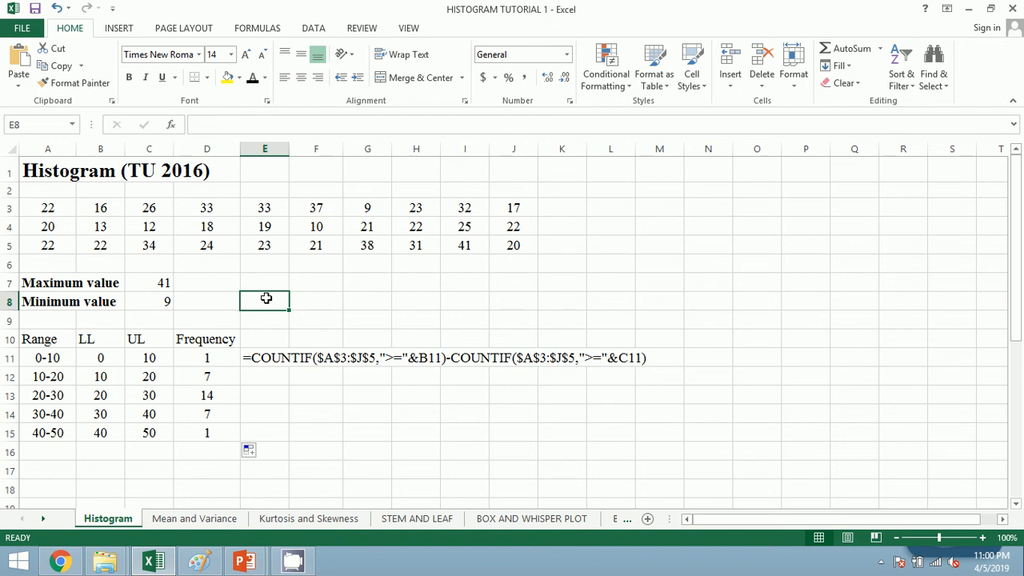
Step: Add a Number of Items label with =COUNT(A3:J5) returning 30
type("Number of Items")
left_click(367, 301)
type("=")
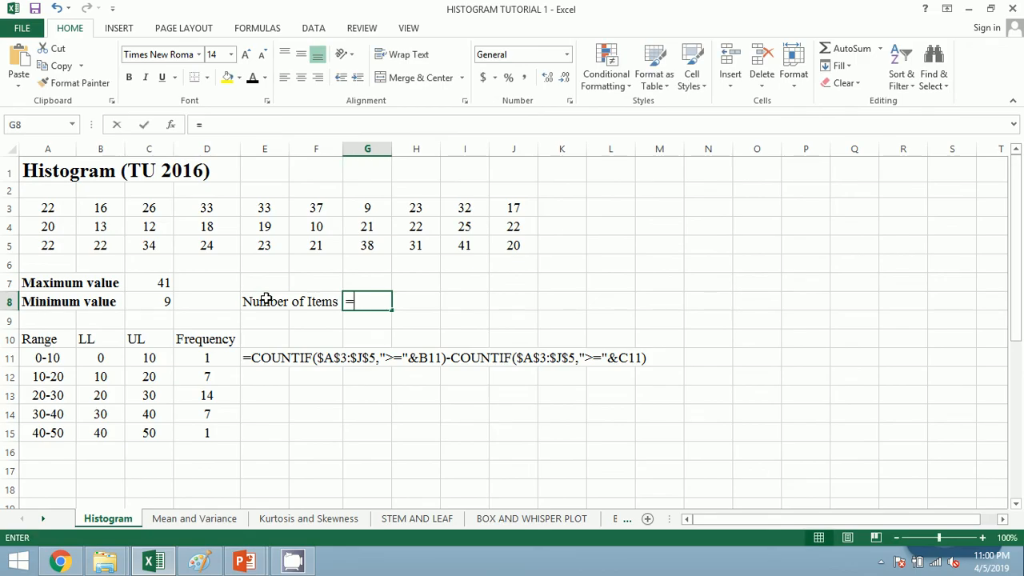
type("COUNT")
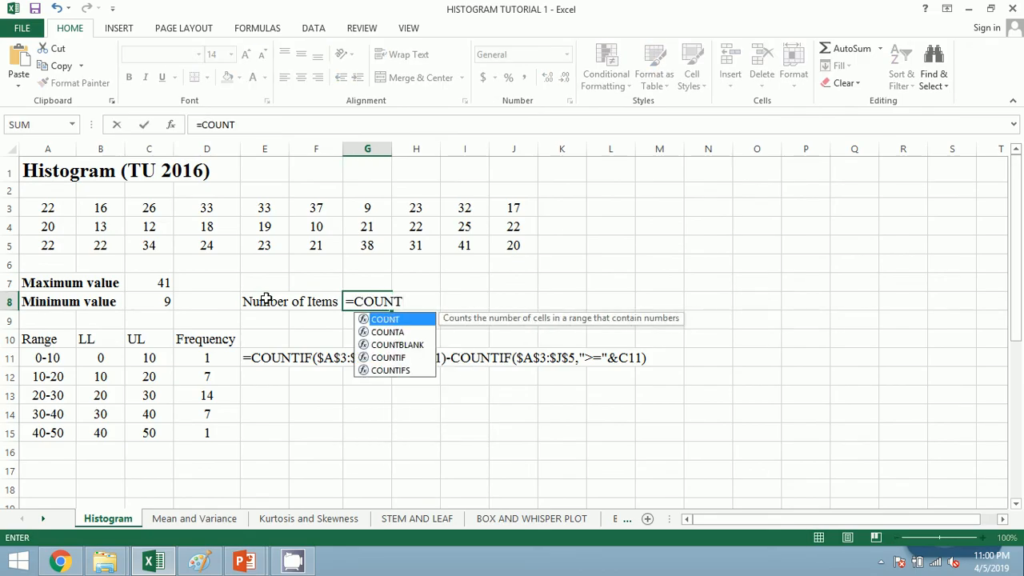
left_click(48, 208)
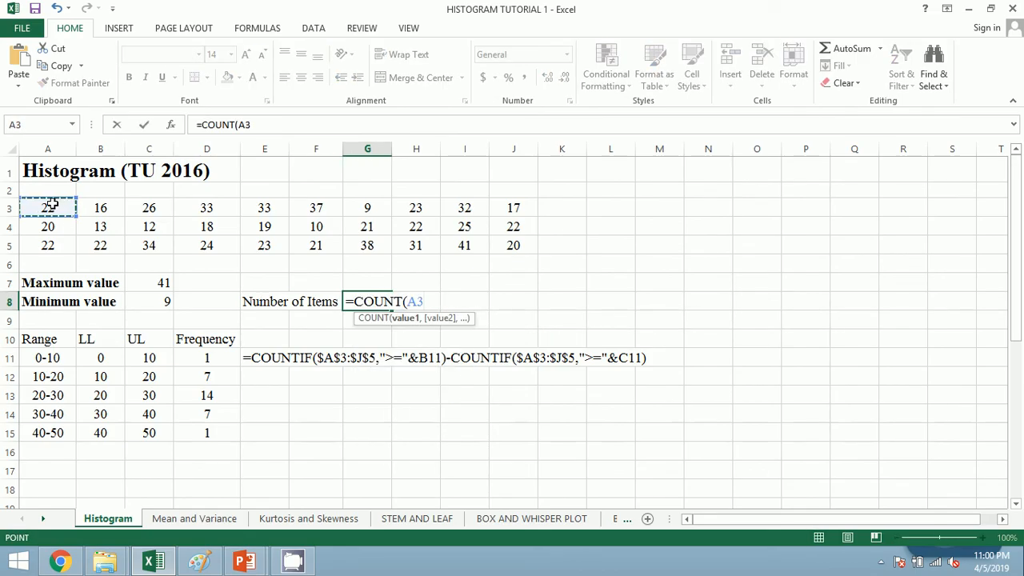
left_click_drag(48, 208, 514, 245)
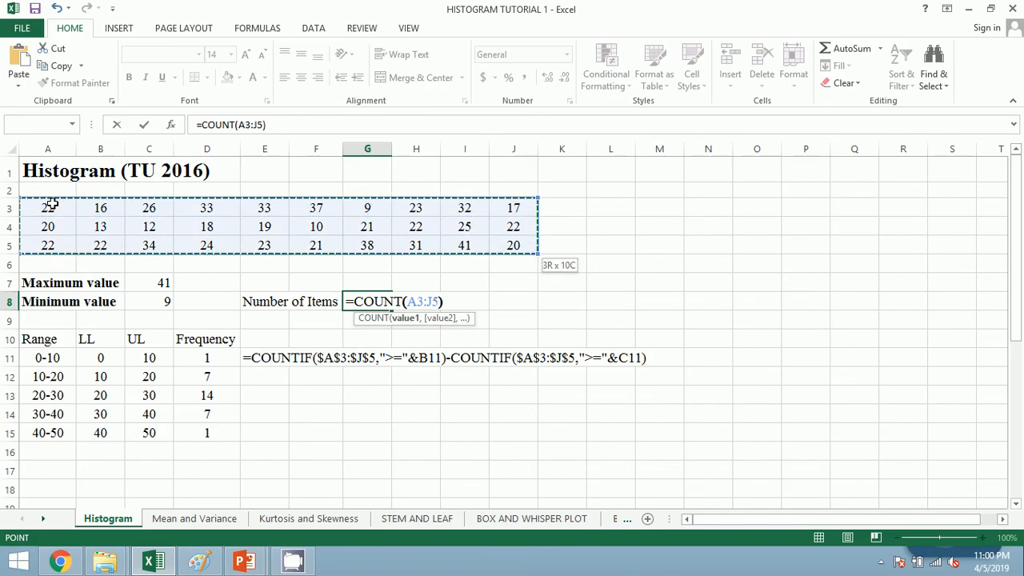
key("Enter")
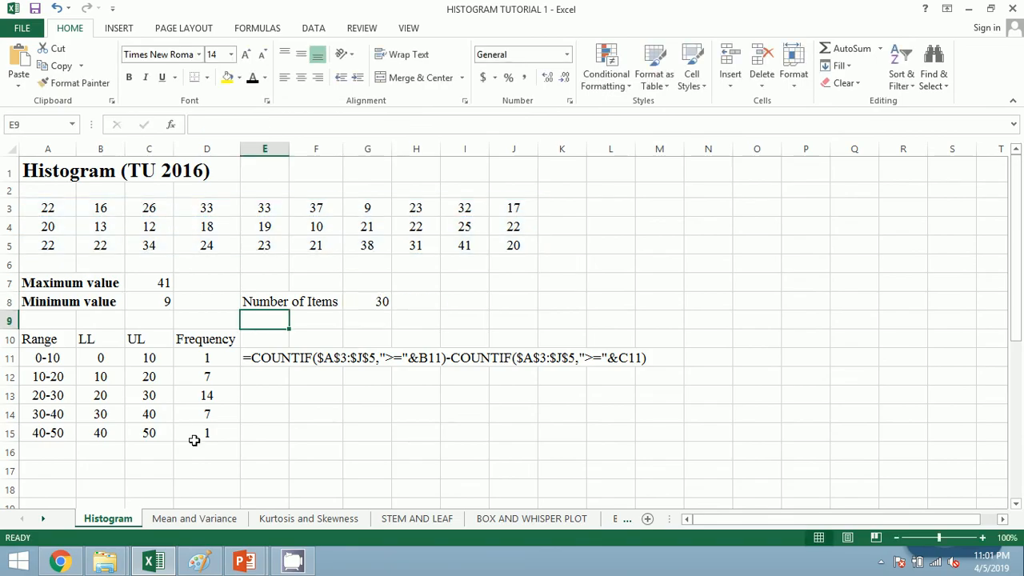
Step: Total the five frequencies with =SUM(D11:D15), giving 30
type("=SUM")
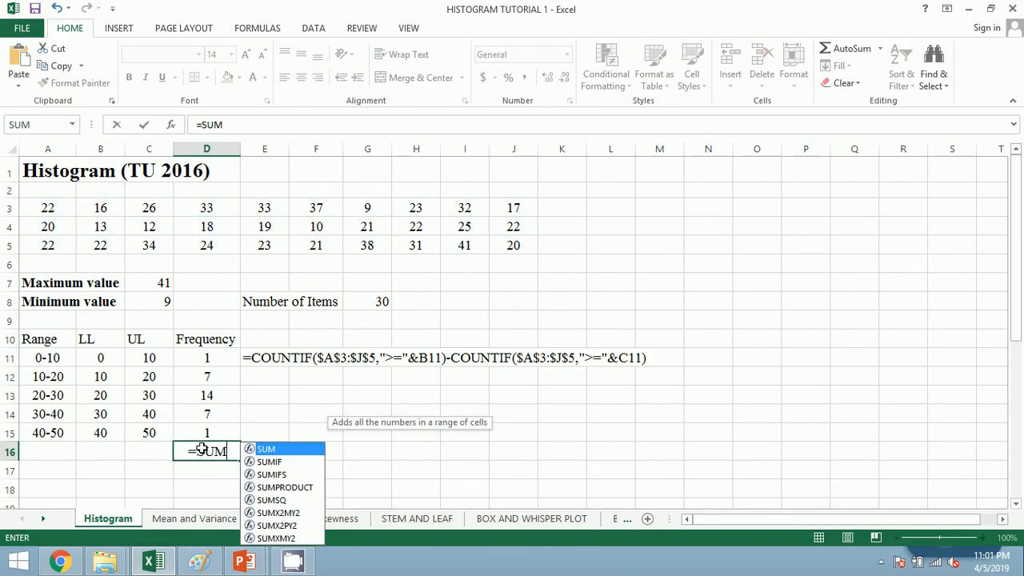
left_click_drag(206, 339, 206, 431)
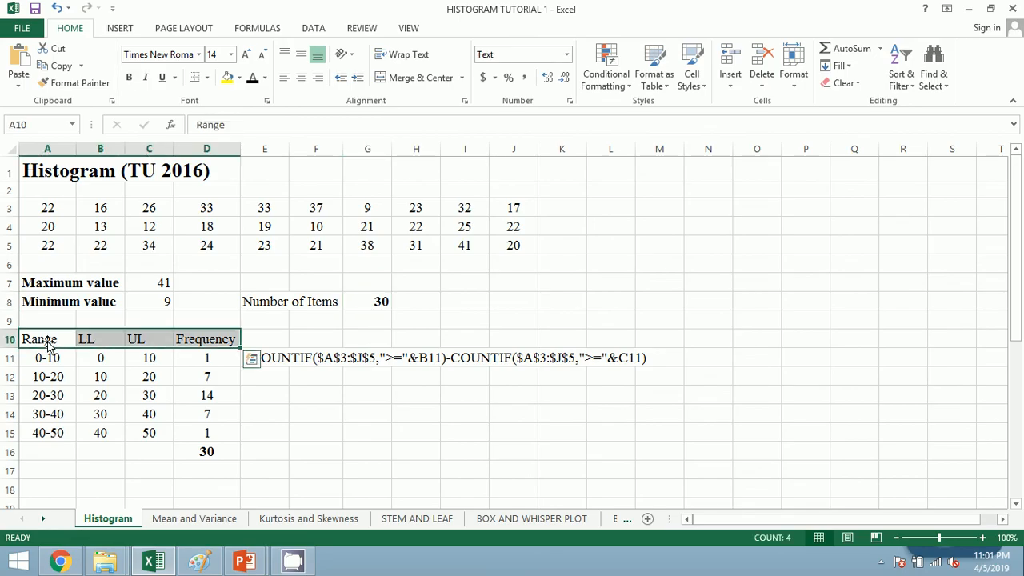
Step: Bold the table headings and select the whole frequency table A10:D15 for charting
left_click(128, 76)
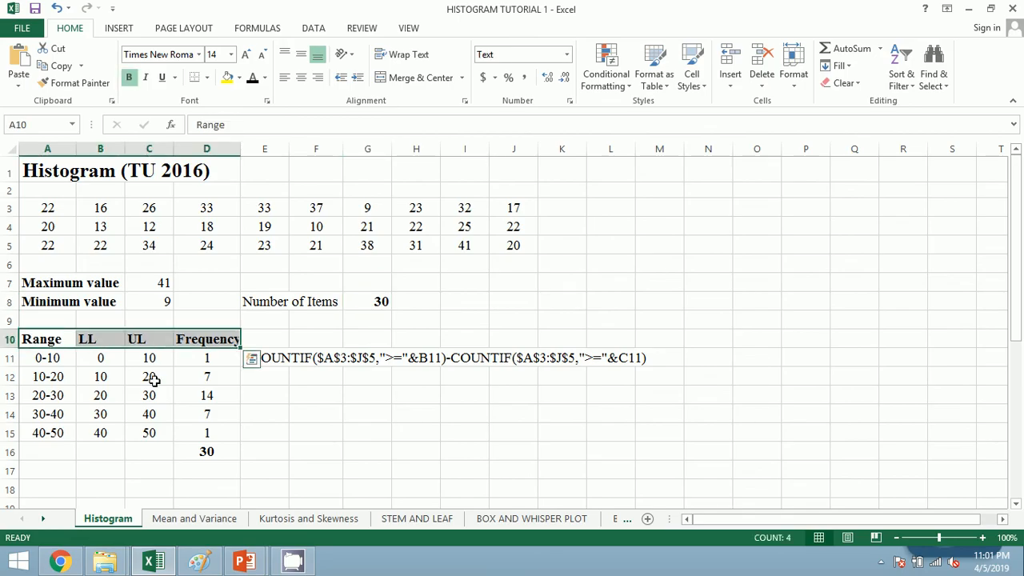
left_click(148, 376)
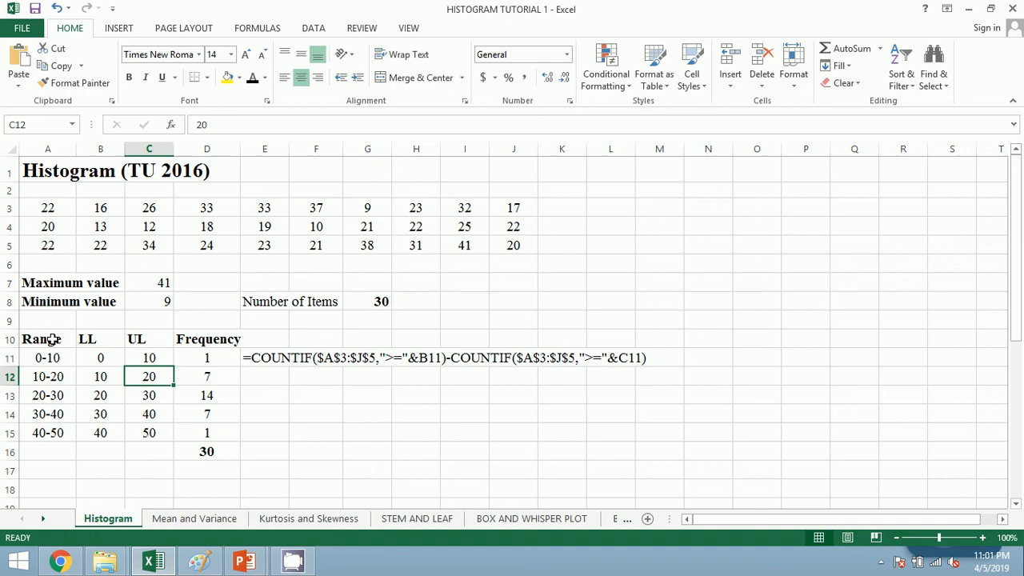
left_click_drag(48, 339, 99, 339)
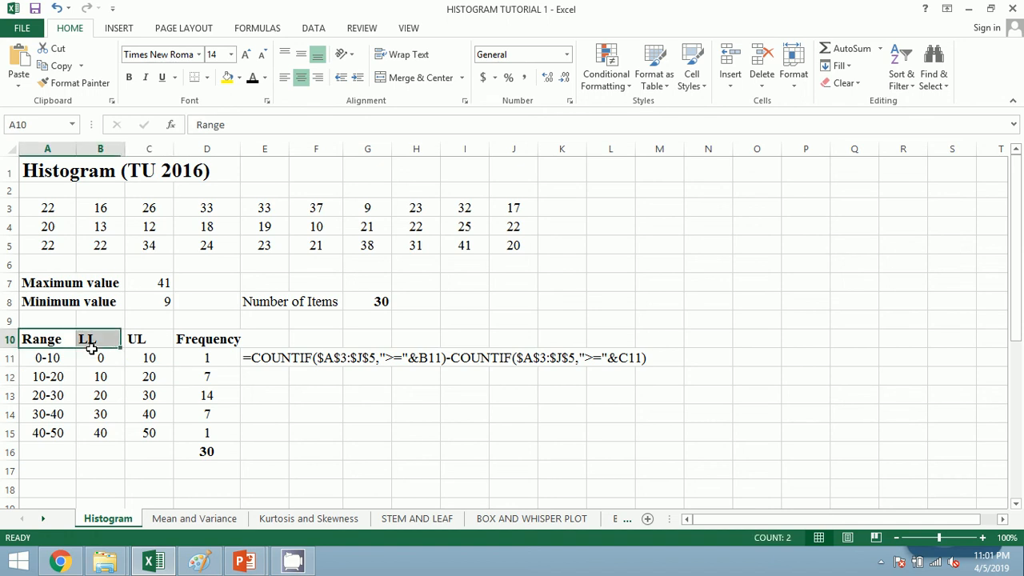
left_click_drag(87, 339, 186, 377)
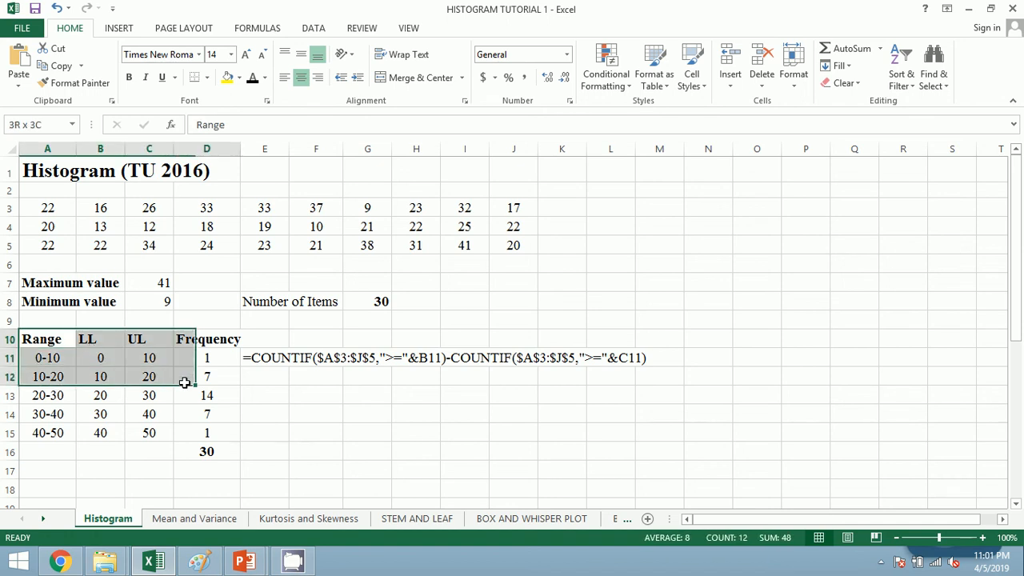
left_click_drag(184, 382, 222, 428)
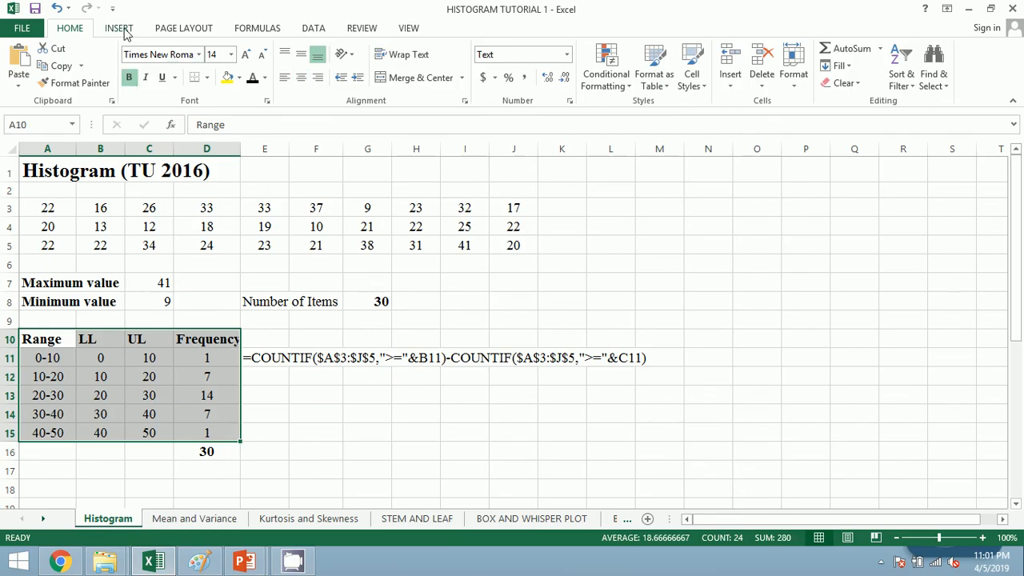
Step: Insert a clustered column chart of the frequency table
left_click(123, 28)
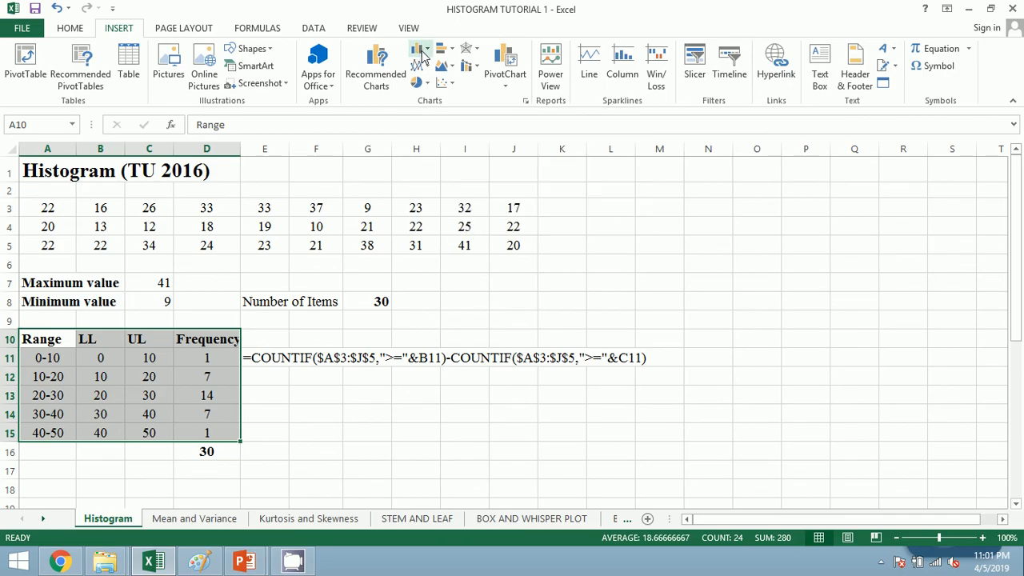
left_click(416, 48)
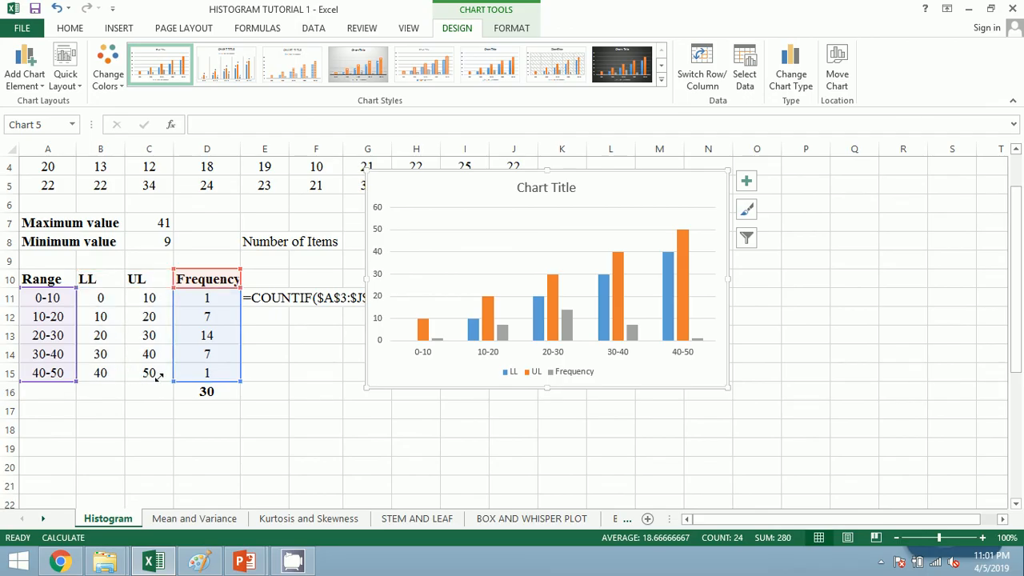
mouse_move(171, 377)
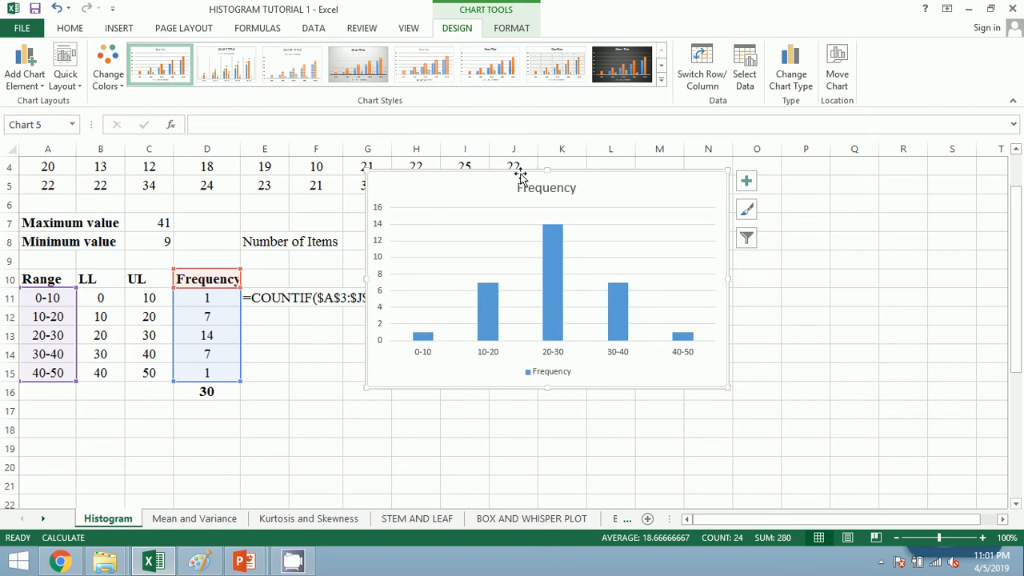
mouse_move(553, 317)
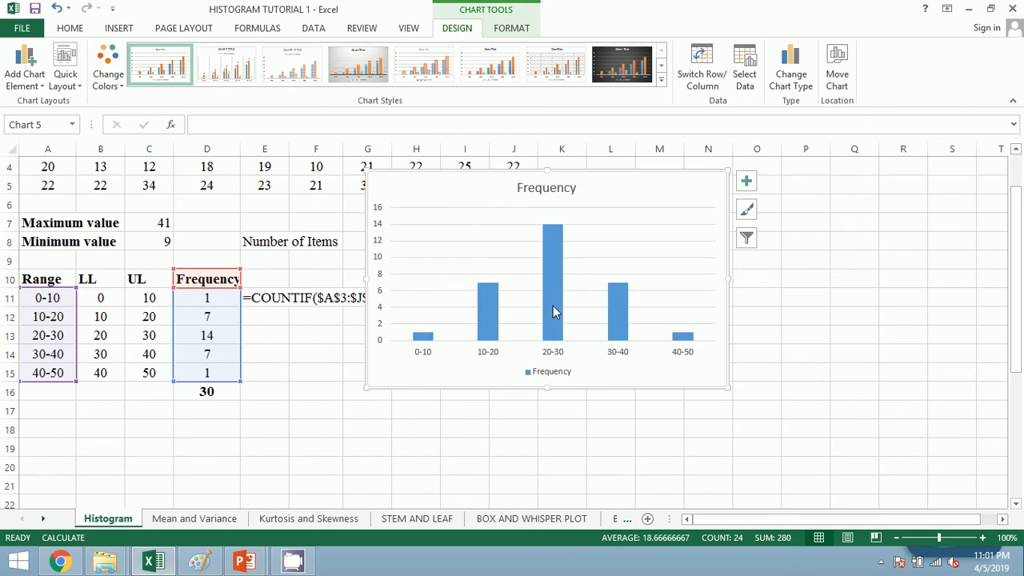
Step: Set the frequency series Gap Width to 0% so the bars touch like a histogram
left_click(560, 256)
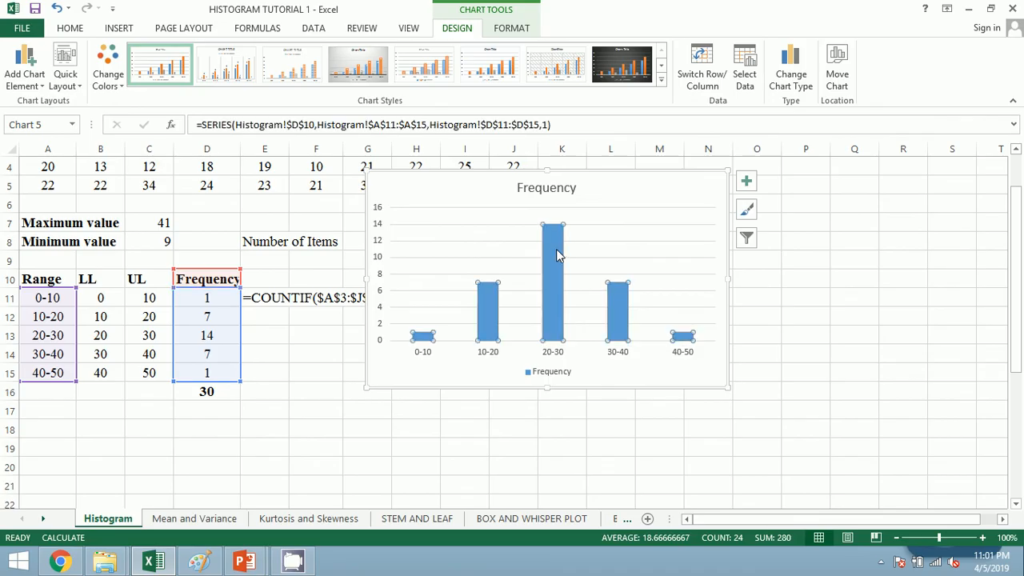
right_click(557, 256)
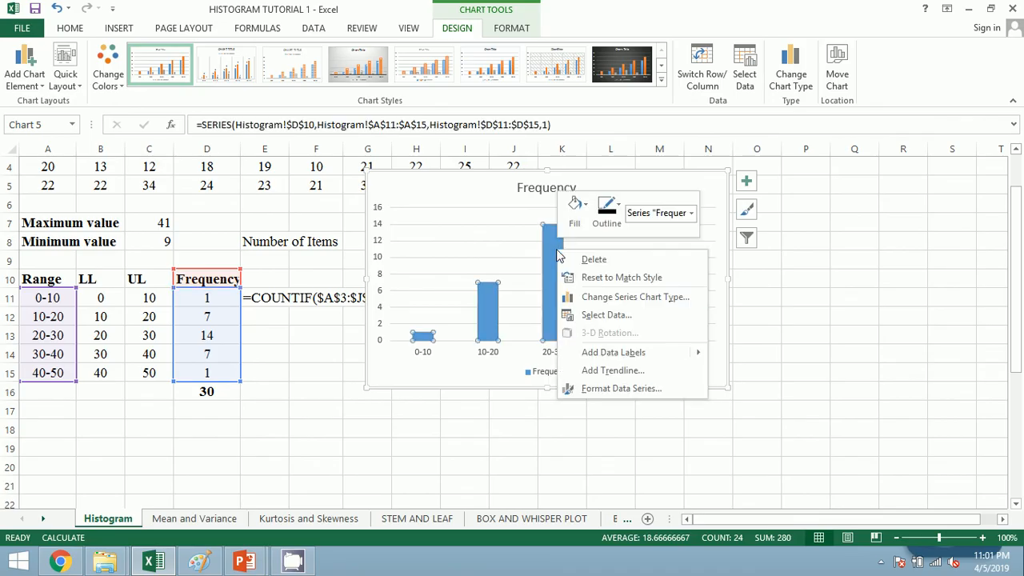
mouse_move(624, 389)
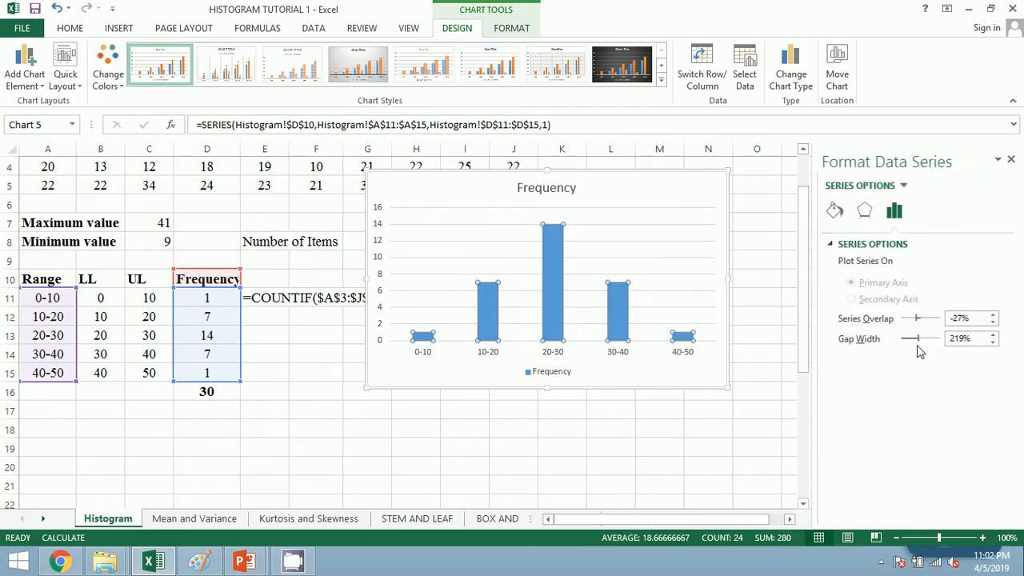
left_click_drag(927, 337, 876, 337)
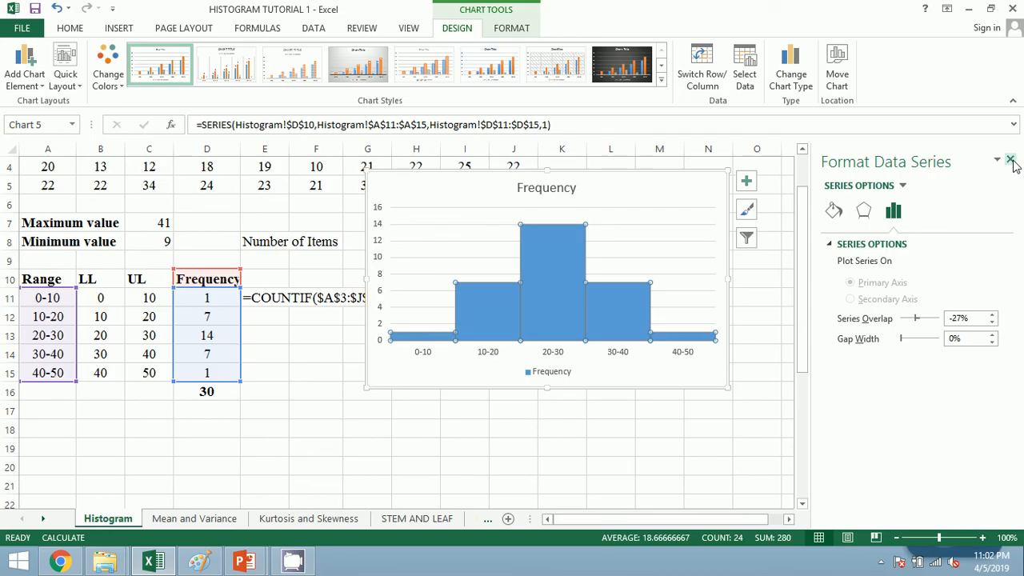
left_click(1011, 160)
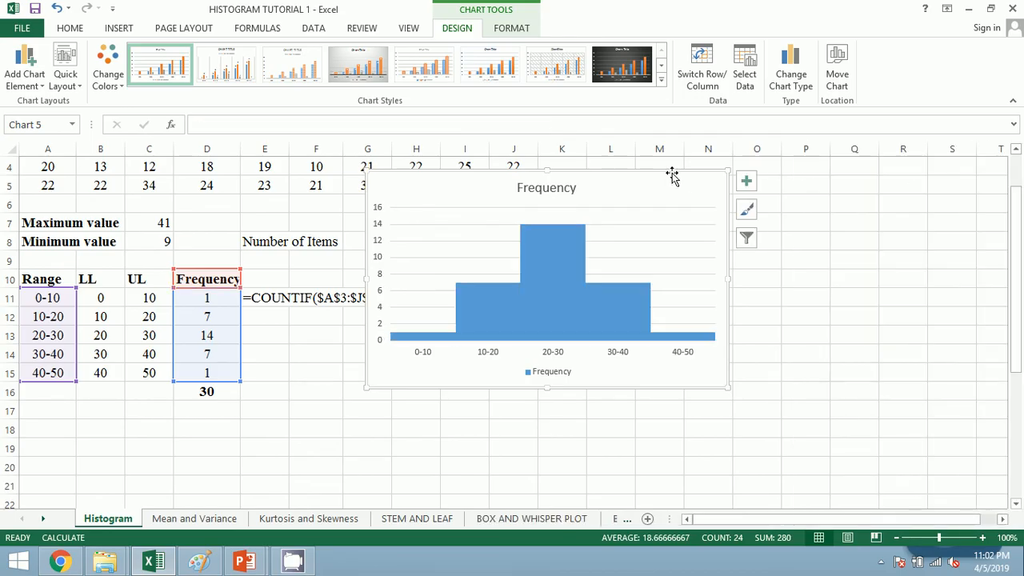
mouse_move(555, 330)
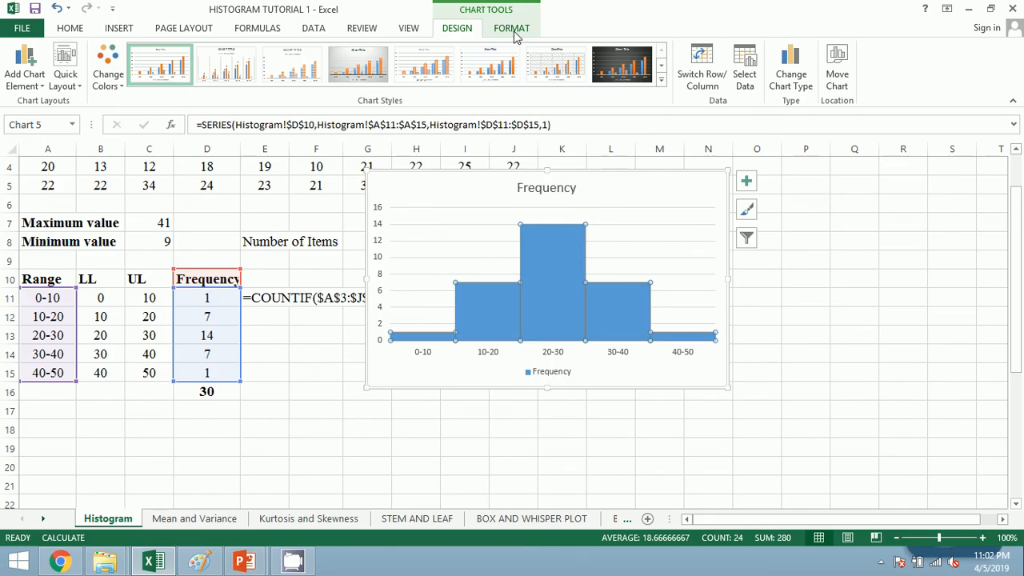
Step: Apply a Shape Outline to the bars and drag the chart beside the frequency table
left_click(517, 29)
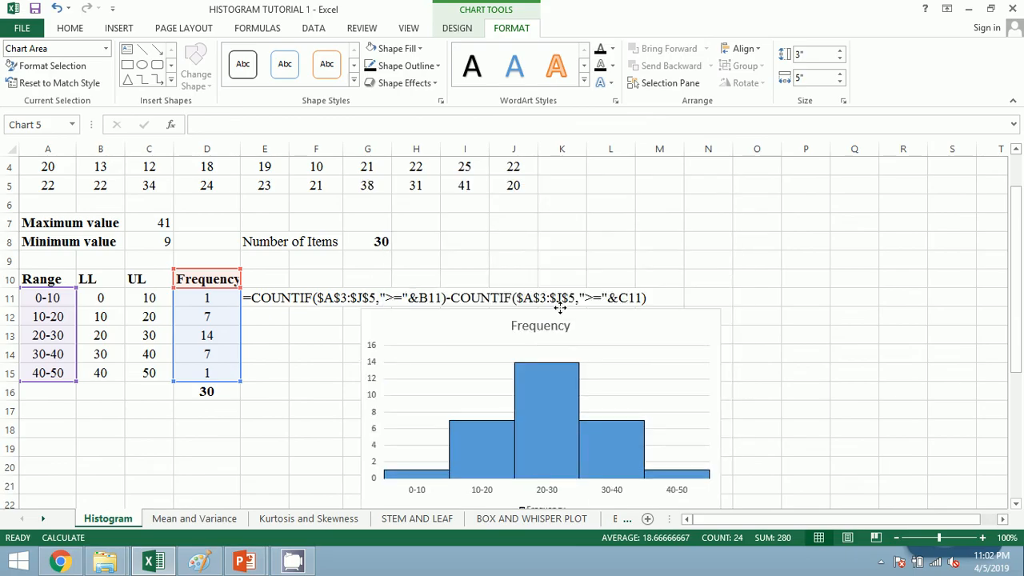
left_click_drag(560, 307, 525, 312)
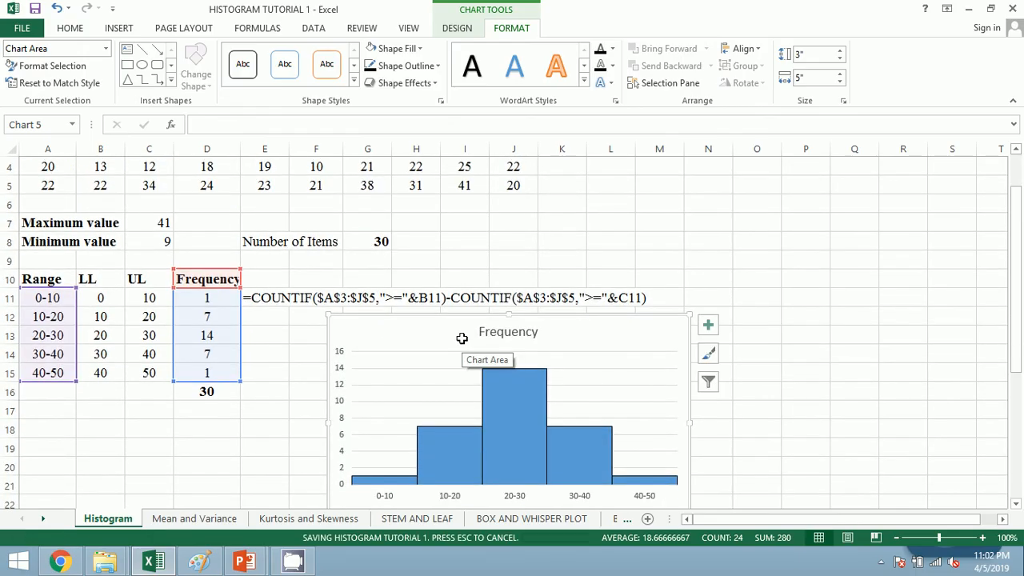
mouse_move(924, 71)
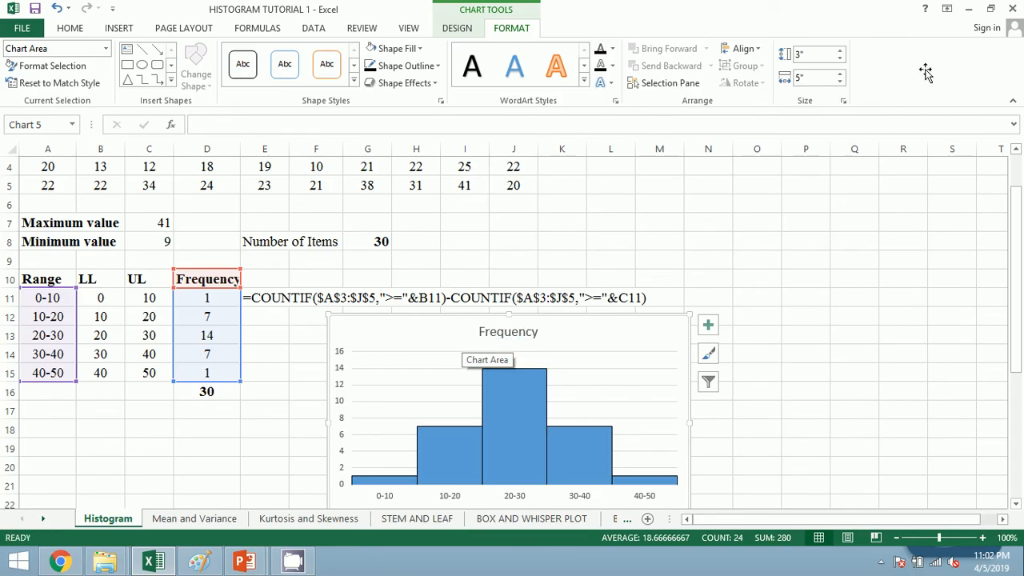